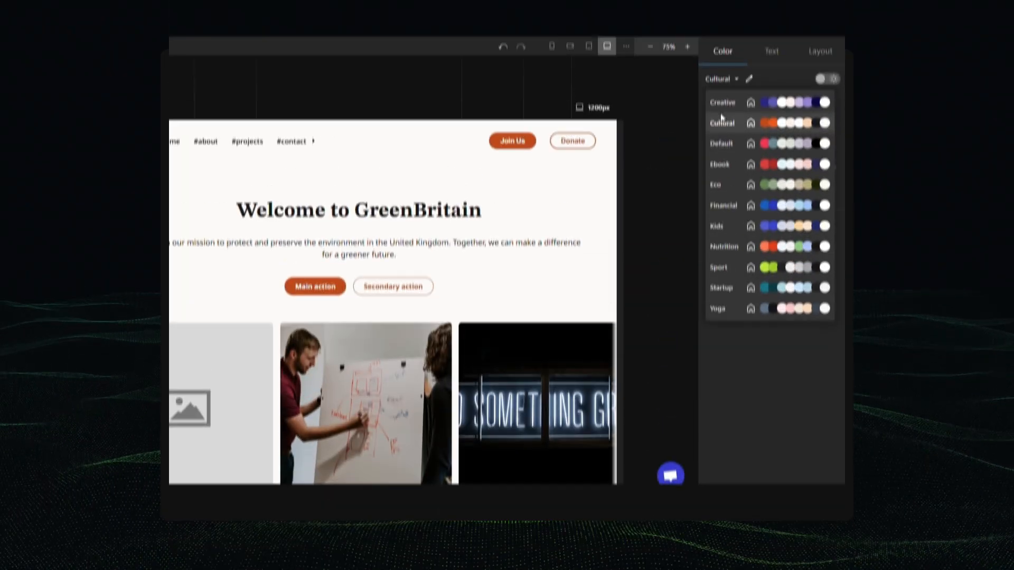
# Try a different colour theme and AI-rewrite the texts around protecting trees and wild animals.
pyautogui.click(716, 184)
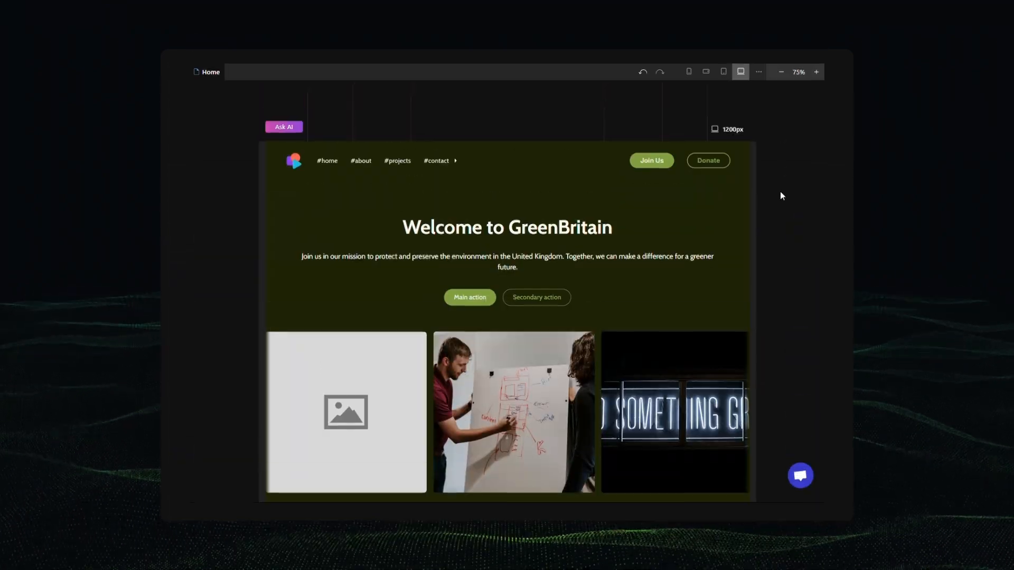
pyautogui.click(284, 127)
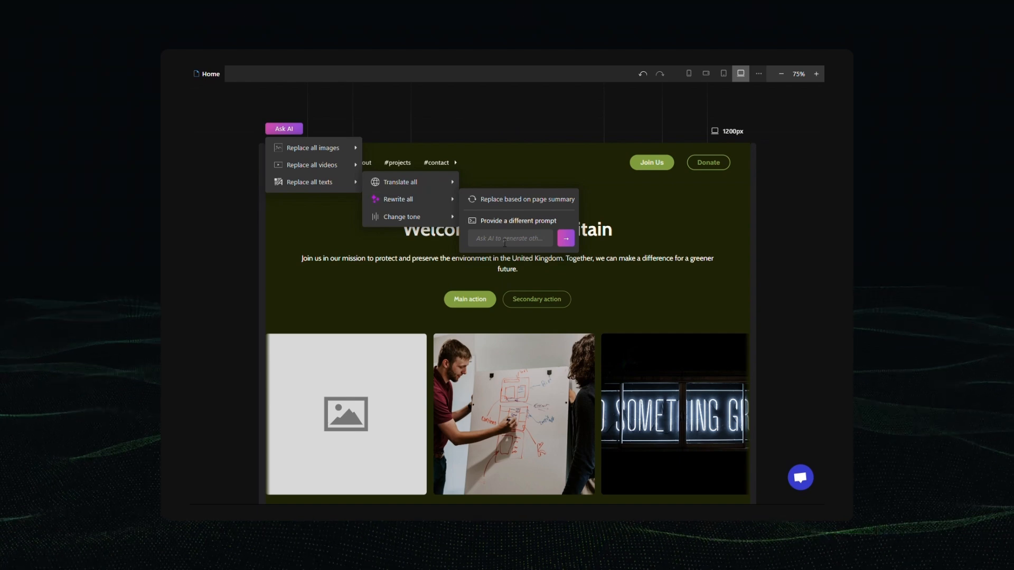
pyautogui.write('flect the protection of w')
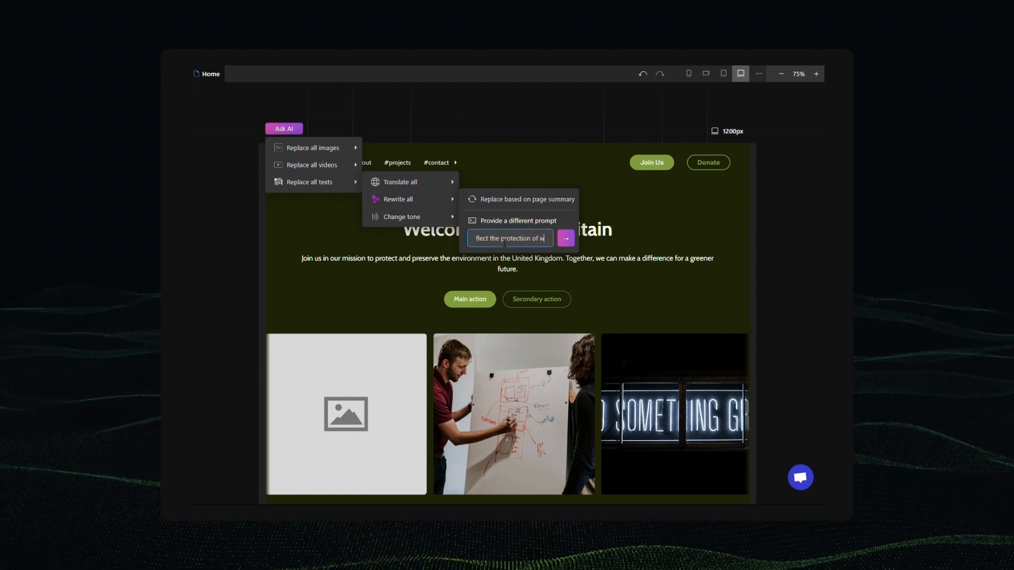
pyautogui.click(565, 238)
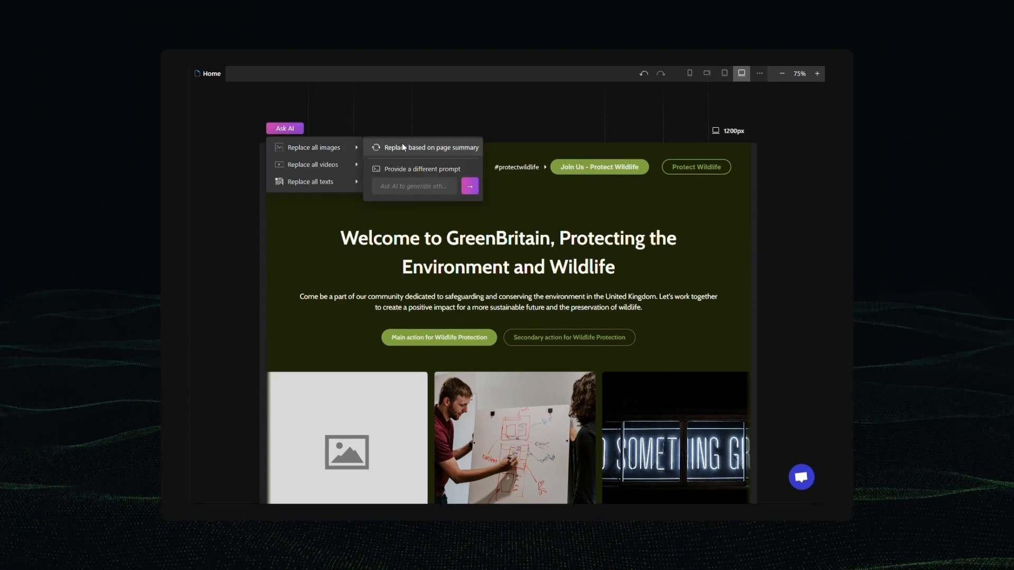
pyautogui.write('of trees and wild animals')
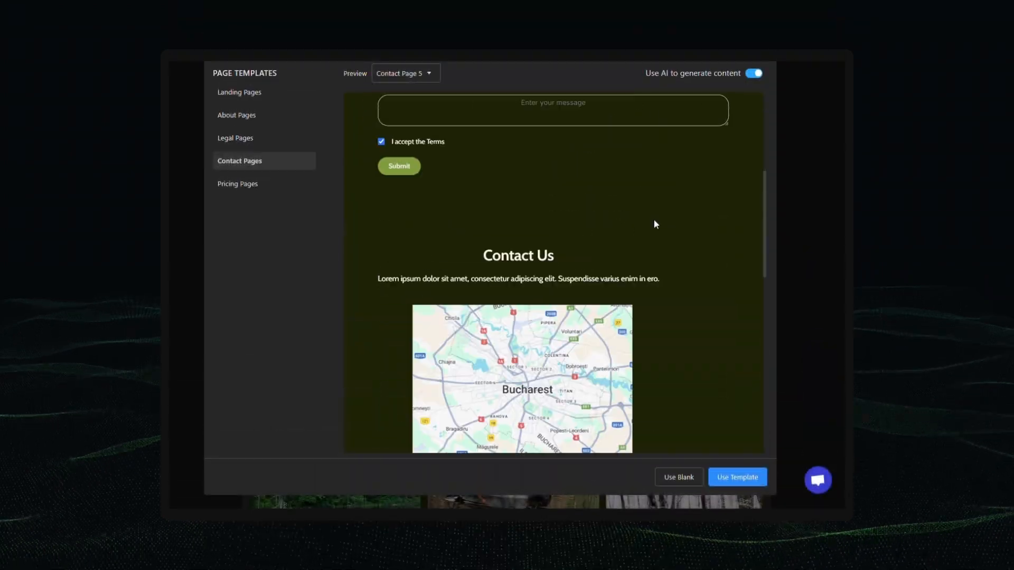
# Create a contact page from a template, then browse the Create Project template gallery.
pyautogui.click(737, 477)
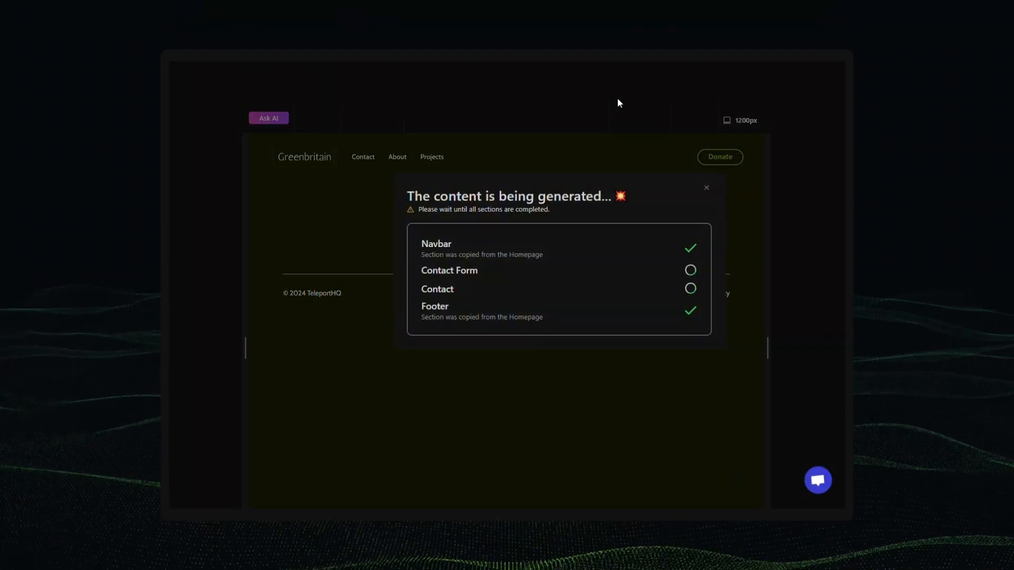
pyautogui.click(269, 117)
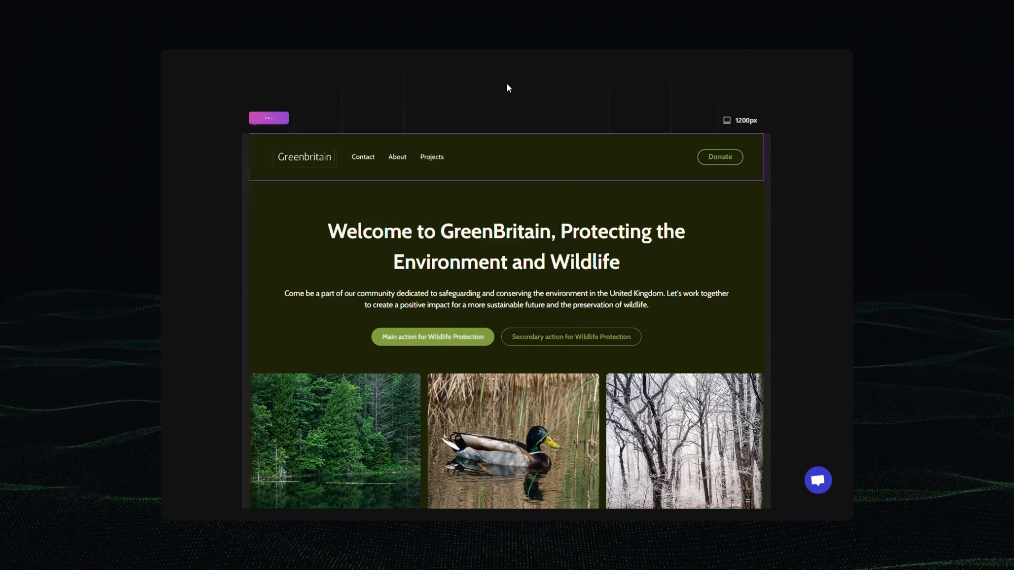
pyautogui.scroll(-3)
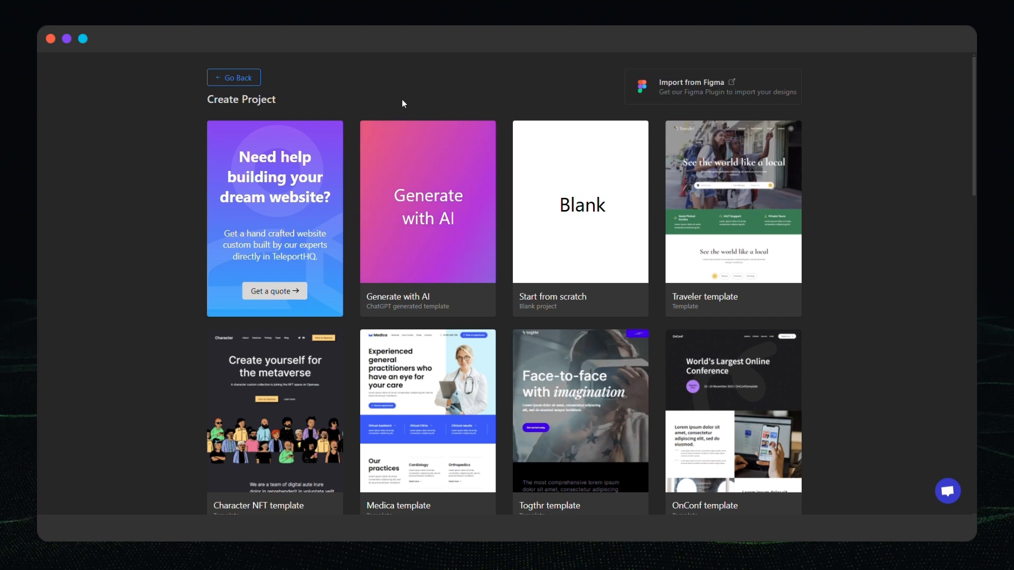
# Generate a website with AI from a description of the UK environmental association GreenBritain.
pyautogui.click(427, 202)
pyautogui.write('I want to build a presentation website for a United Kingdom environmental association called G')
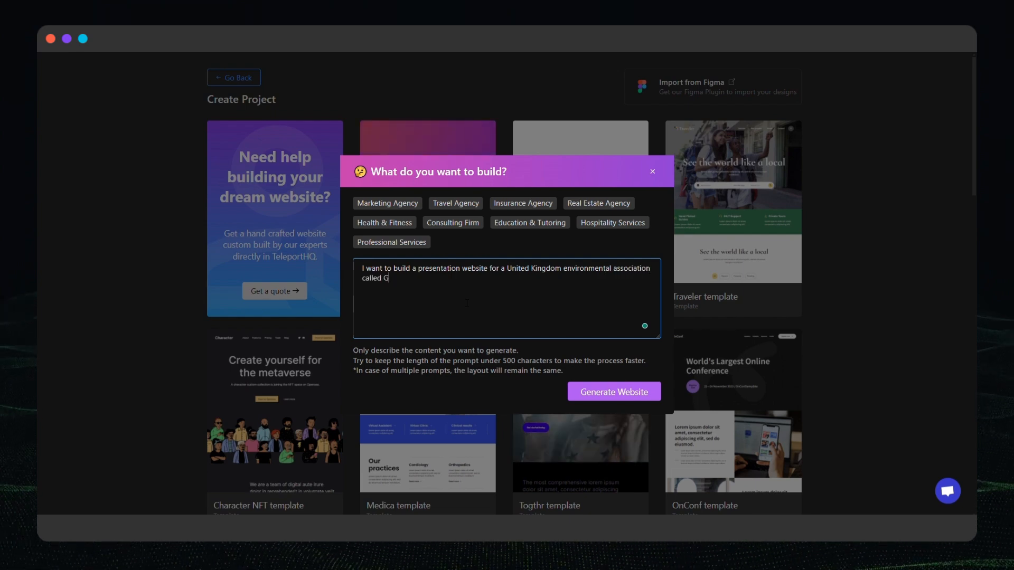
pyautogui.click(613, 392)
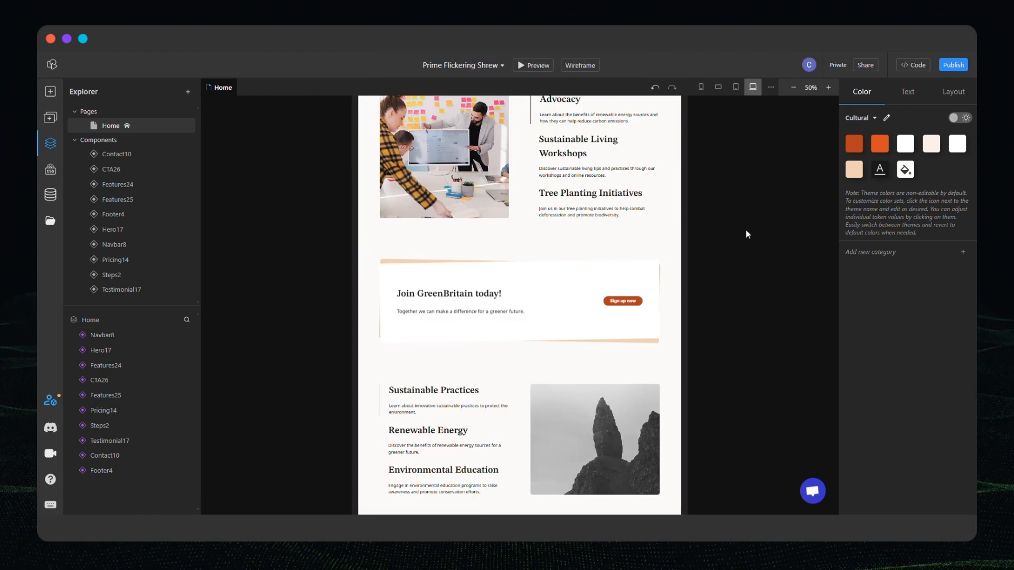
# Zoom the canvas to 75% and switch the site to the Eco theme in dark mode.
pyautogui.click(829, 87)
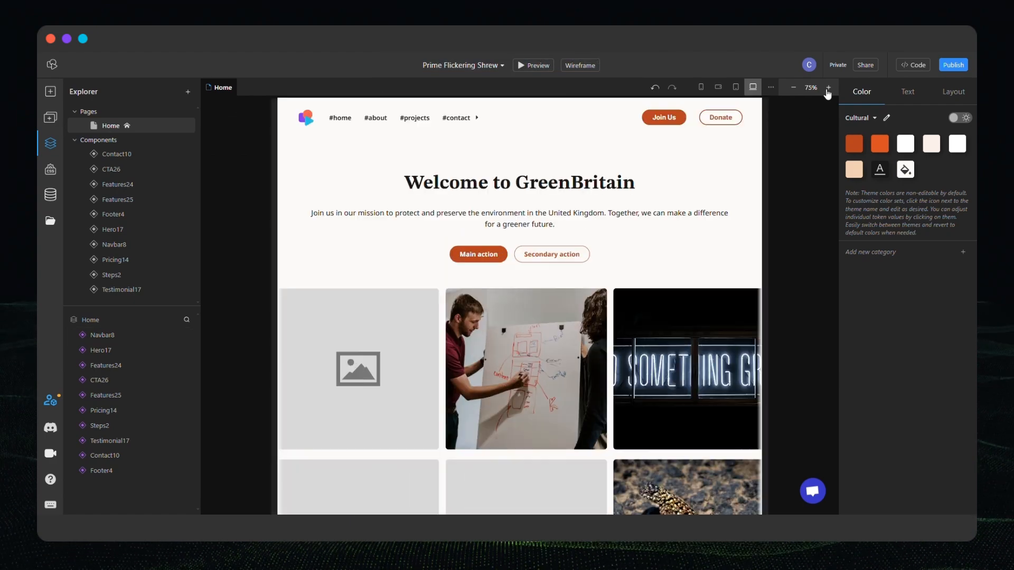
pyautogui.click(875, 118)
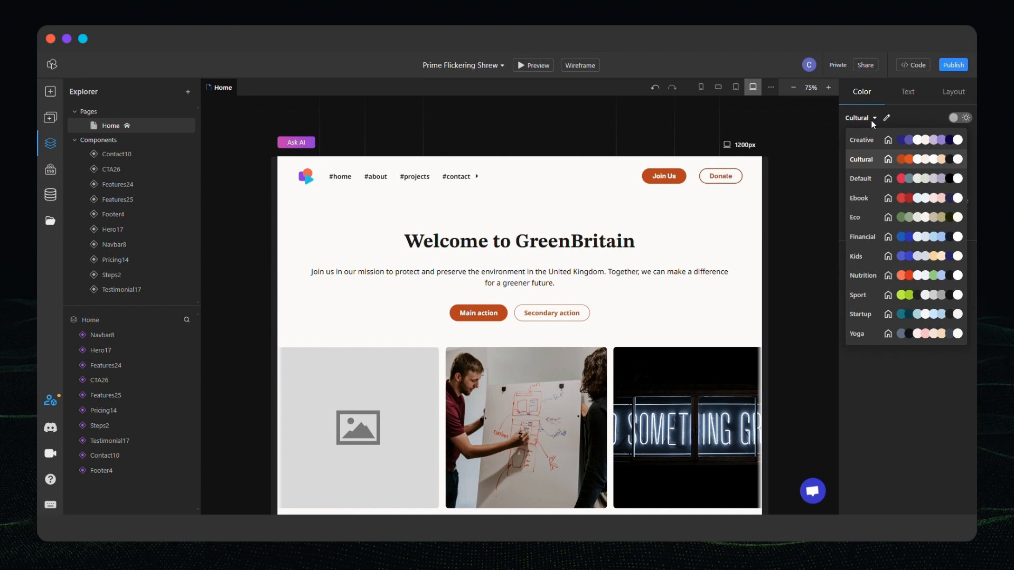
pyautogui.moveTo(865, 220)
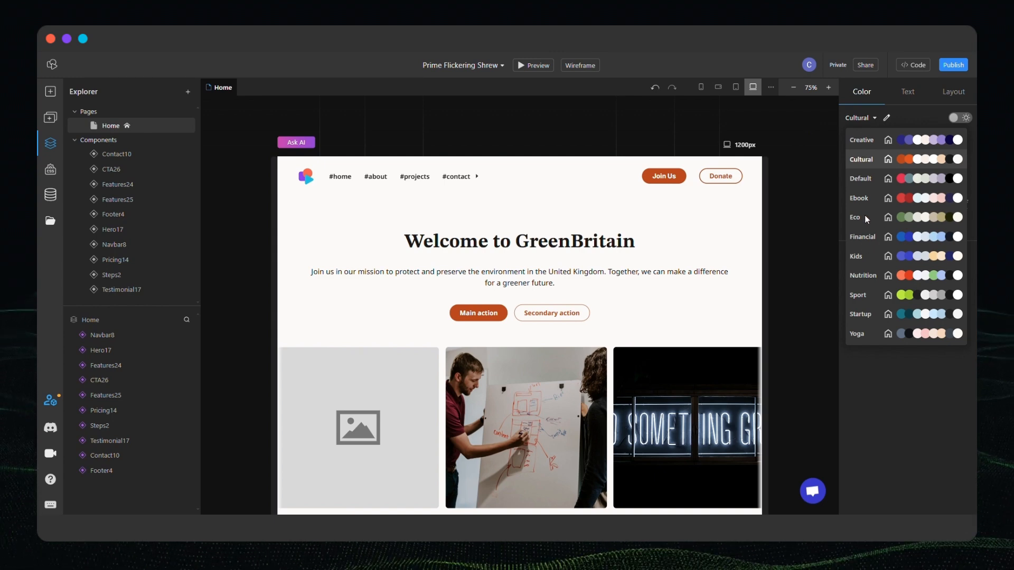
pyautogui.click(855, 217)
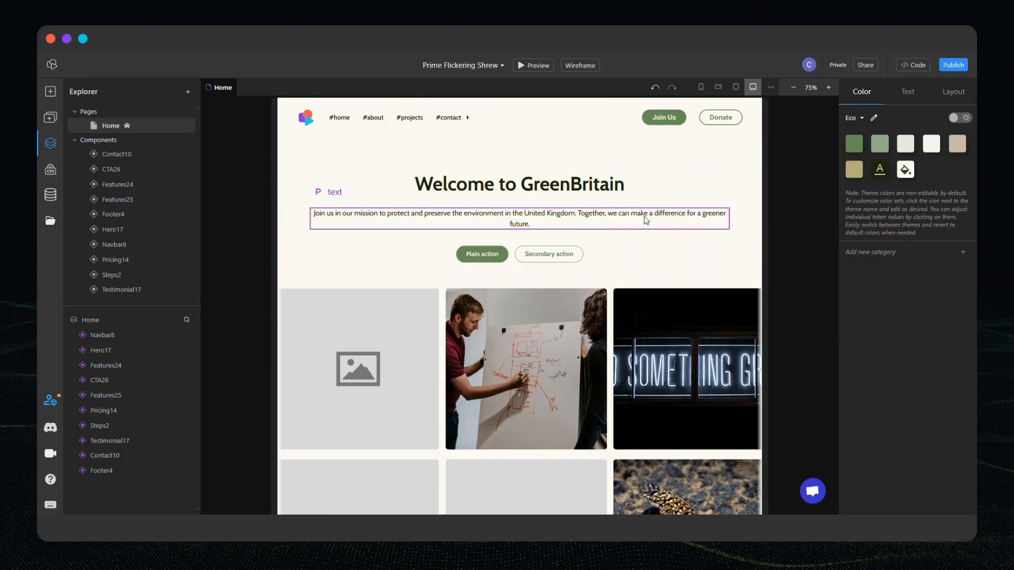
pyautogui.click(960, 118)
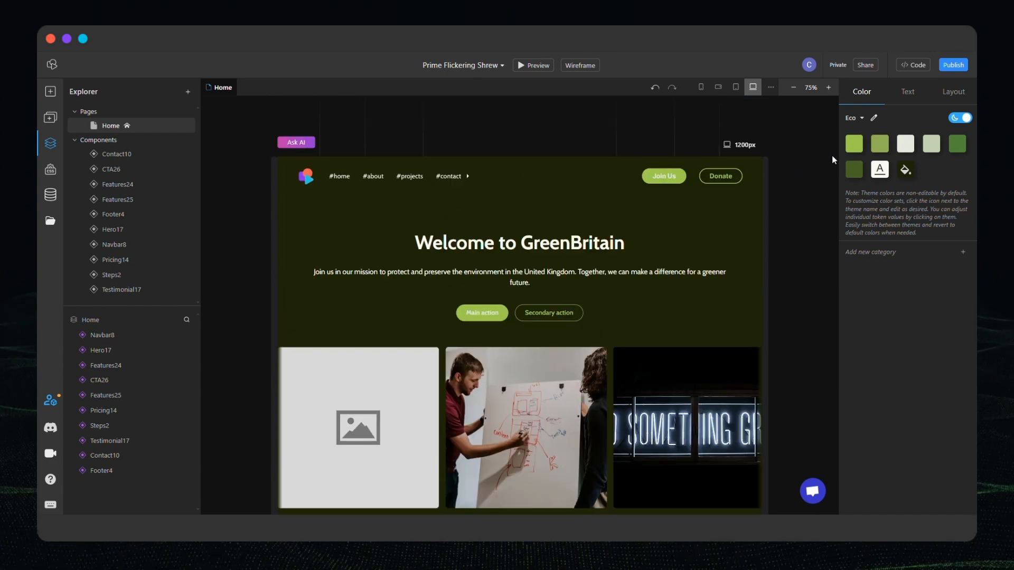
pyautogui.click(853, 144)
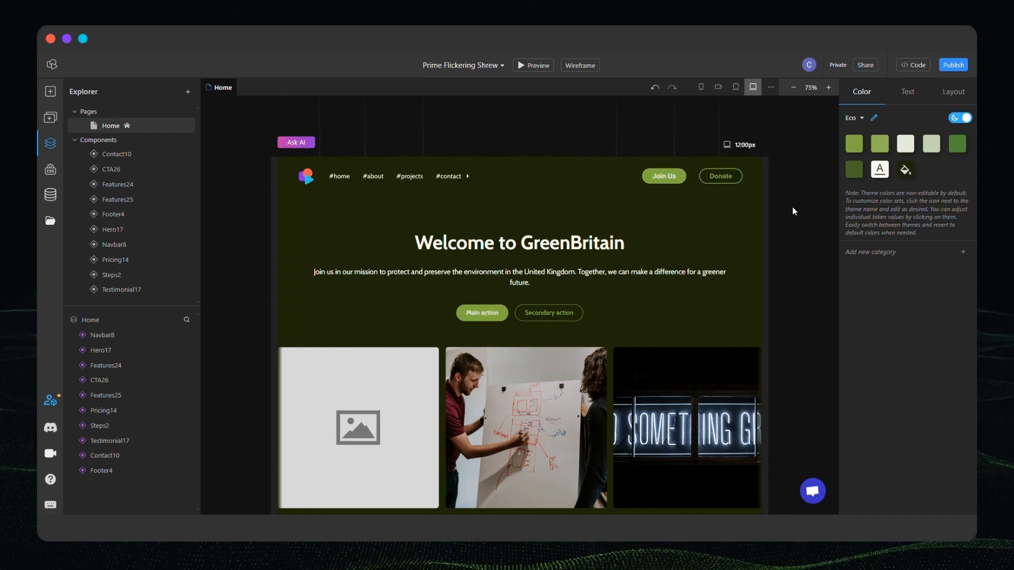
# AI-rewrite all homepage texts with a prompt about protecting wildlife.
pyautogui.click(296, 142)
pyautogui.write('change the text to')
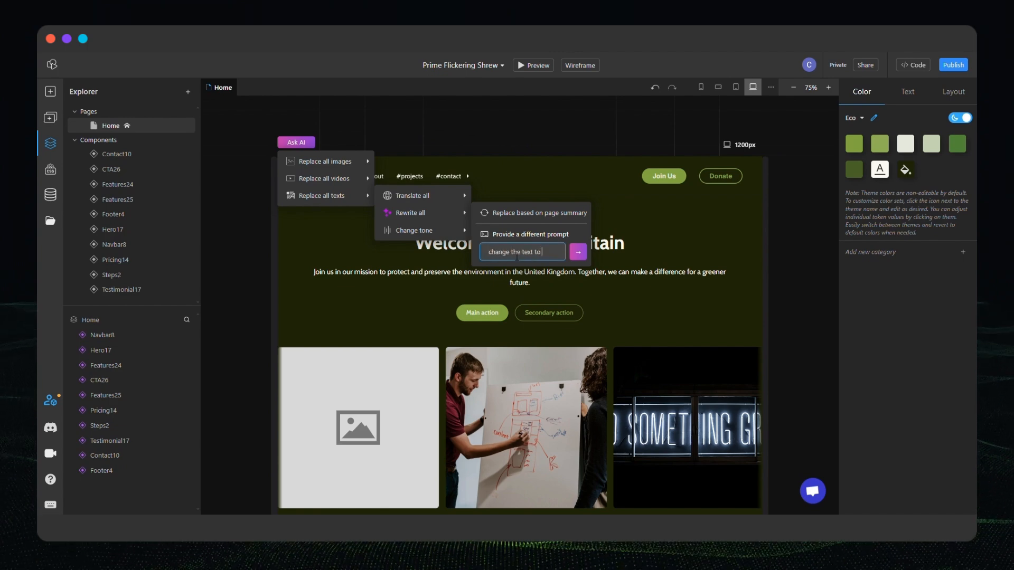
pyautogui.write('flect the protection of w')
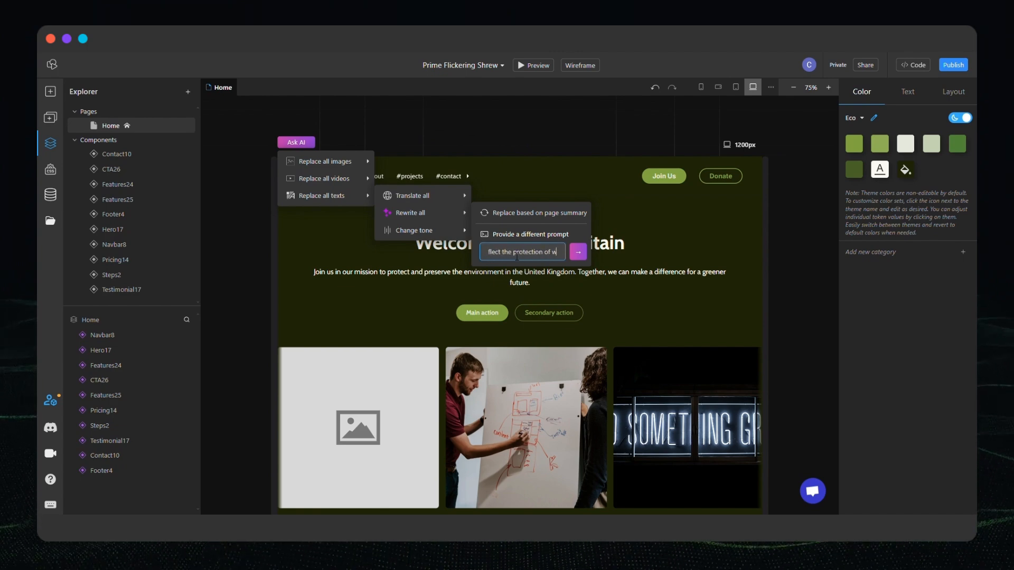
pyautogui.click(577, 251)
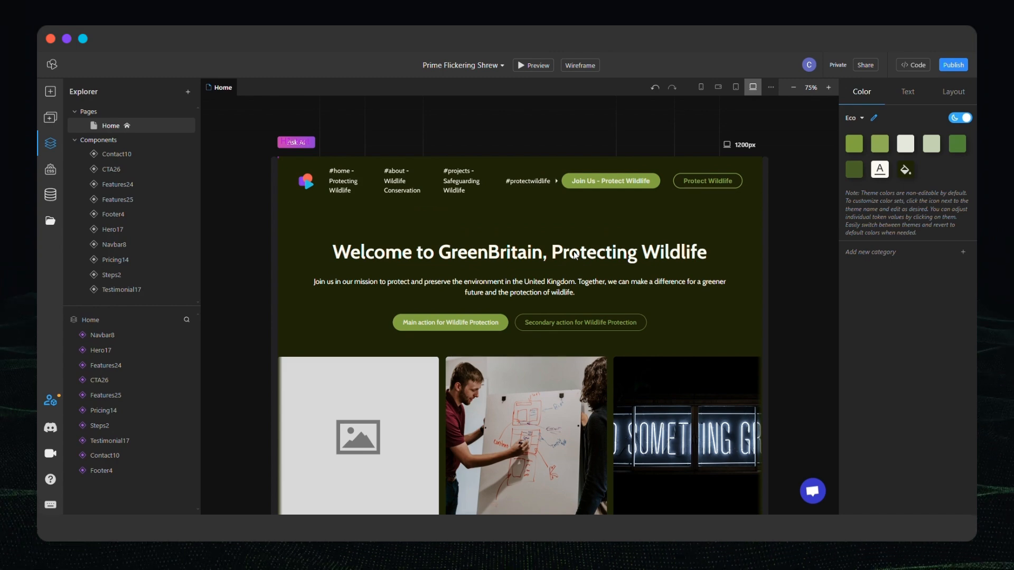
# Make the intro paragraph under the heading longer with AI and accept the result.
pyautogui.click(518, 286)
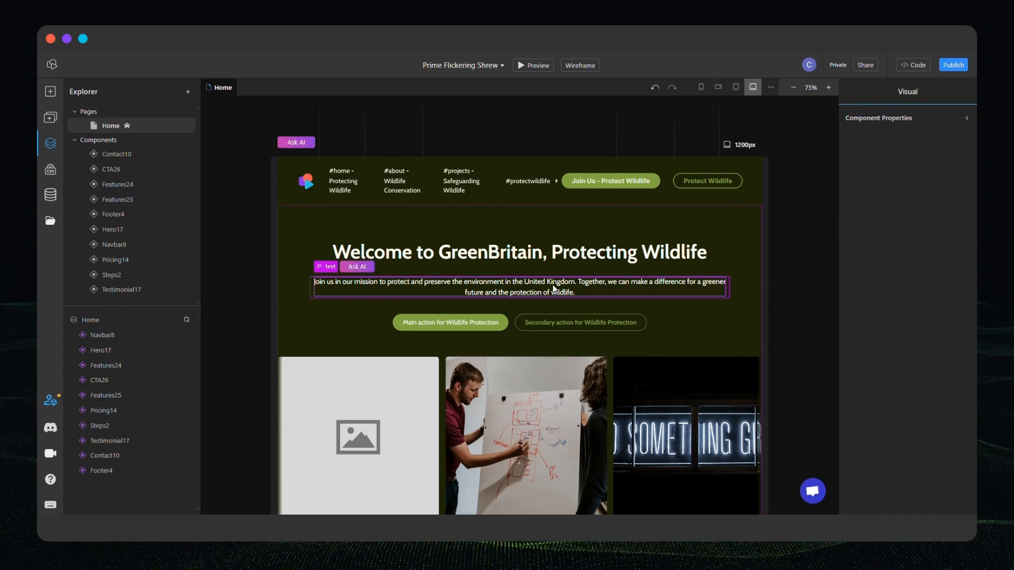
pyautogui.click(357, 266)
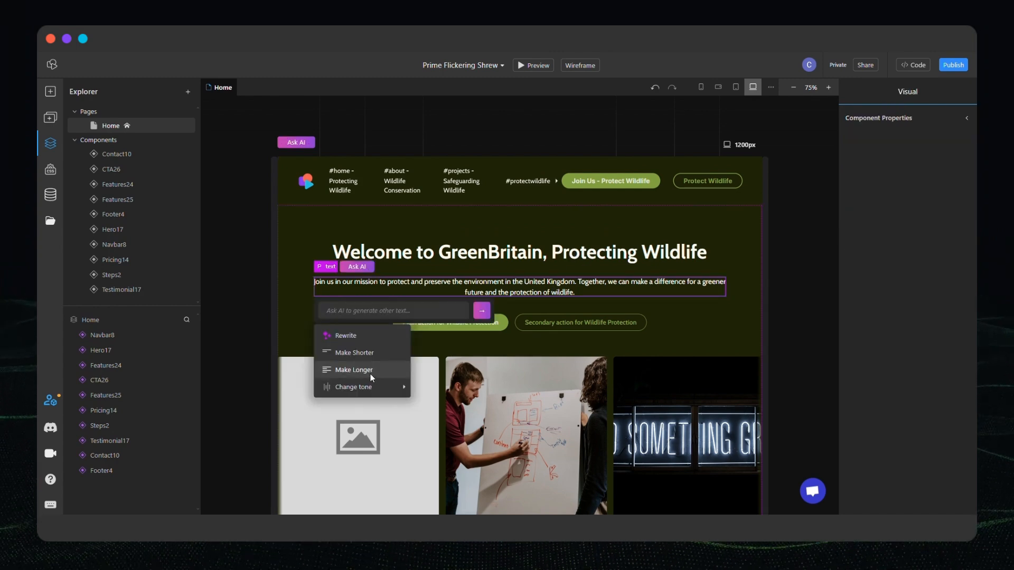
pyautogui.click(354, 370)
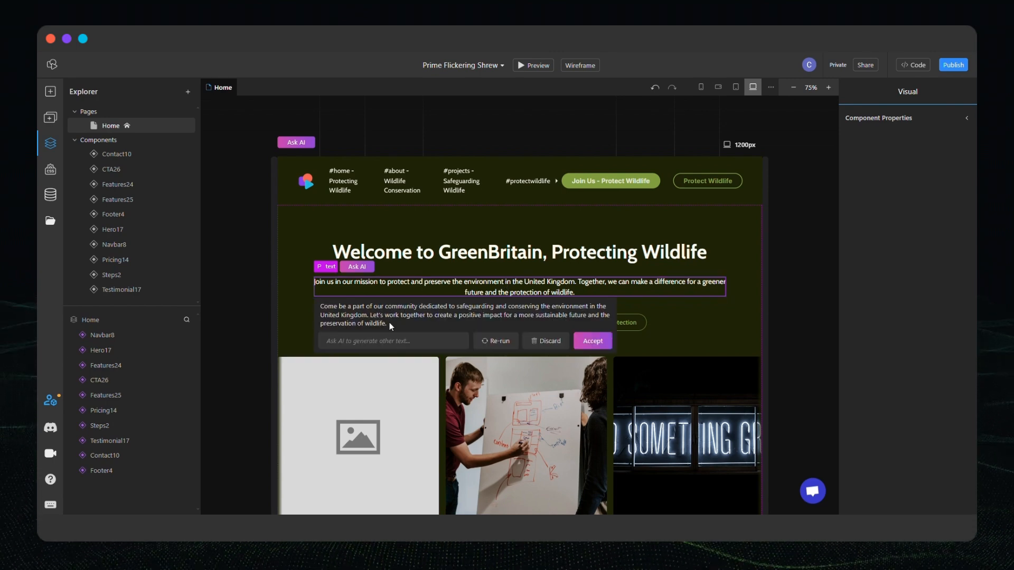
pyautogui.click(591, 341)
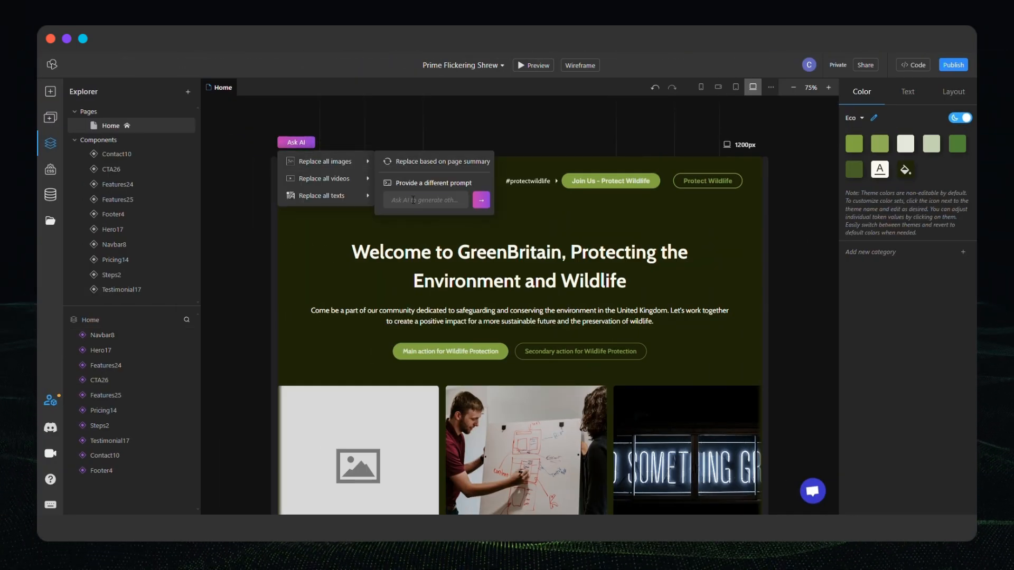
# Replace gallery images with AI-generated nature and wildlife photos and upload the GreenBritain logo.
pyautogui.write('hanges with images of')
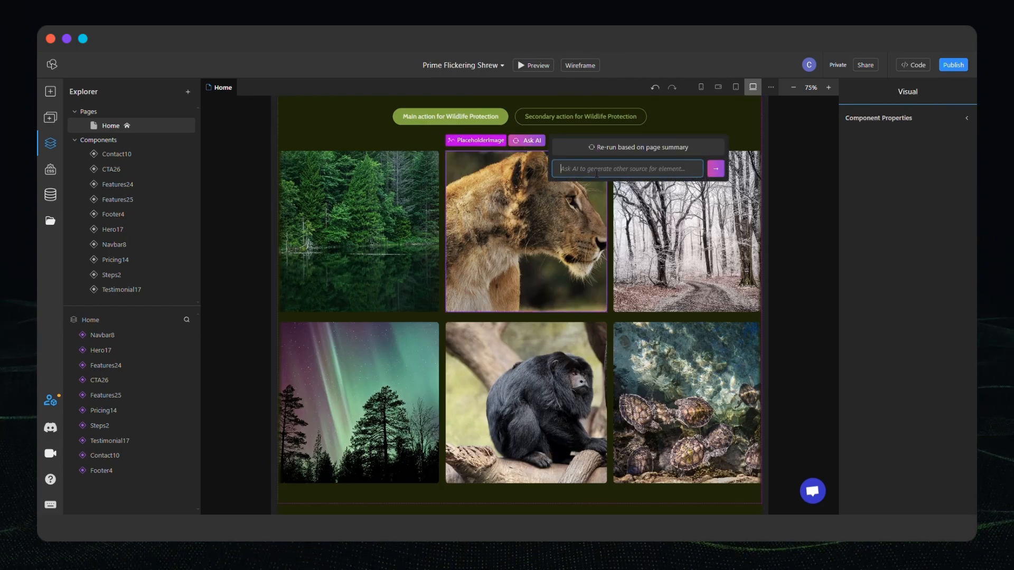
pyautogui.write('image of wil')
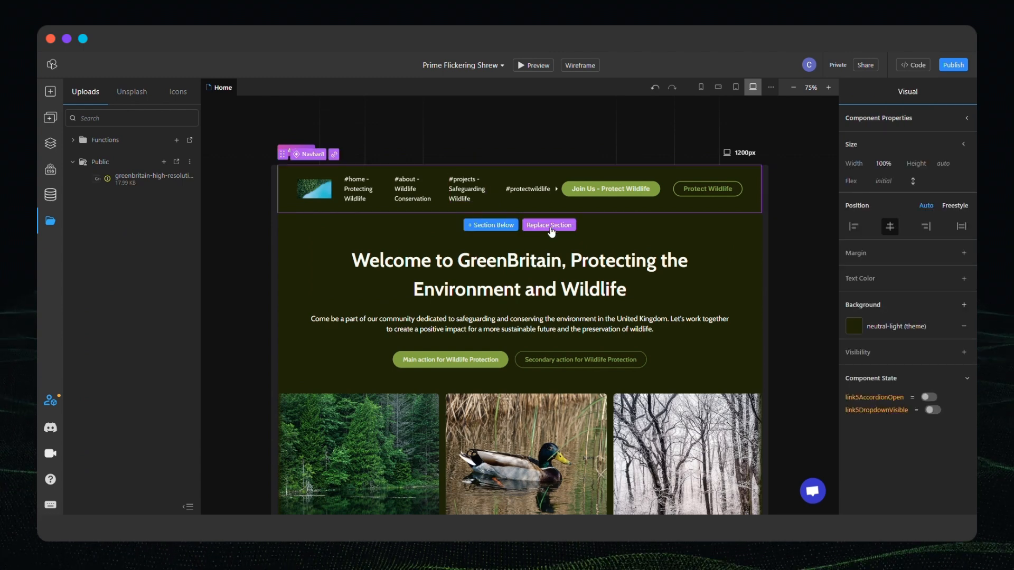
# Replace the navbar with Navbar4 and delete the Pricing14 section.
pyautogui.click(548, 225)
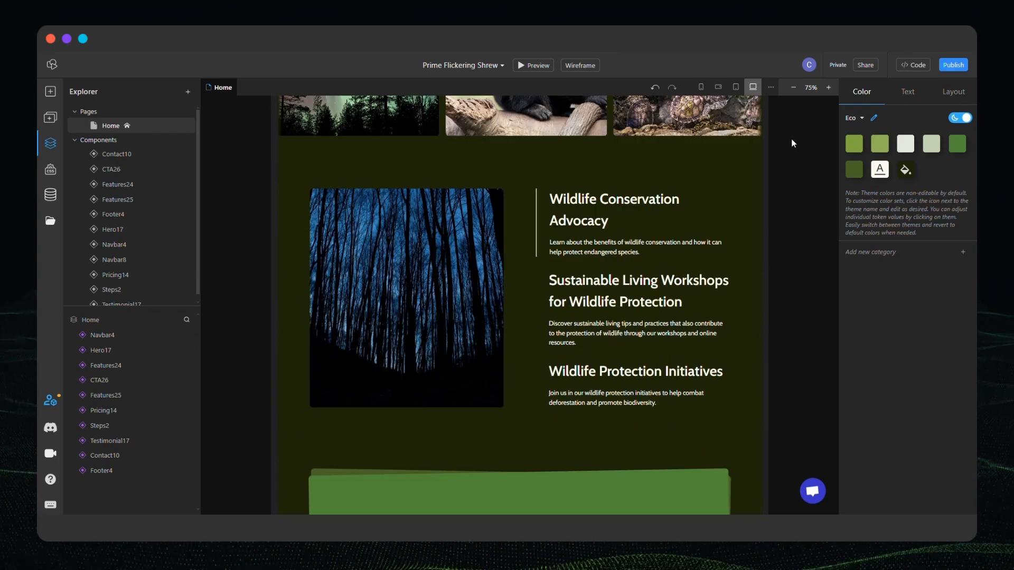
pyautogui.scroll(-3)
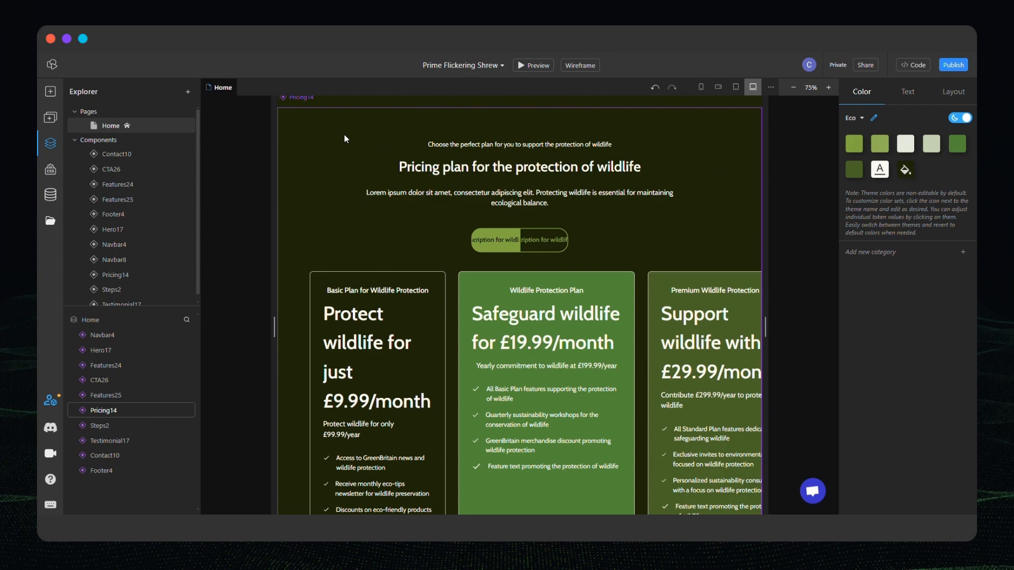
pyautogui.rightClick(103, 410)
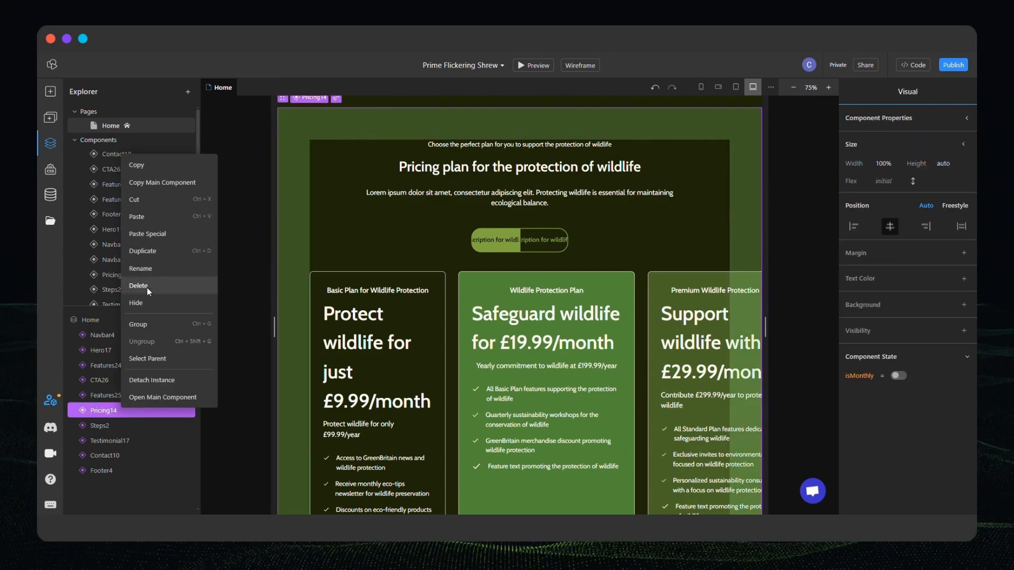
pyautogui.click(138, 286)
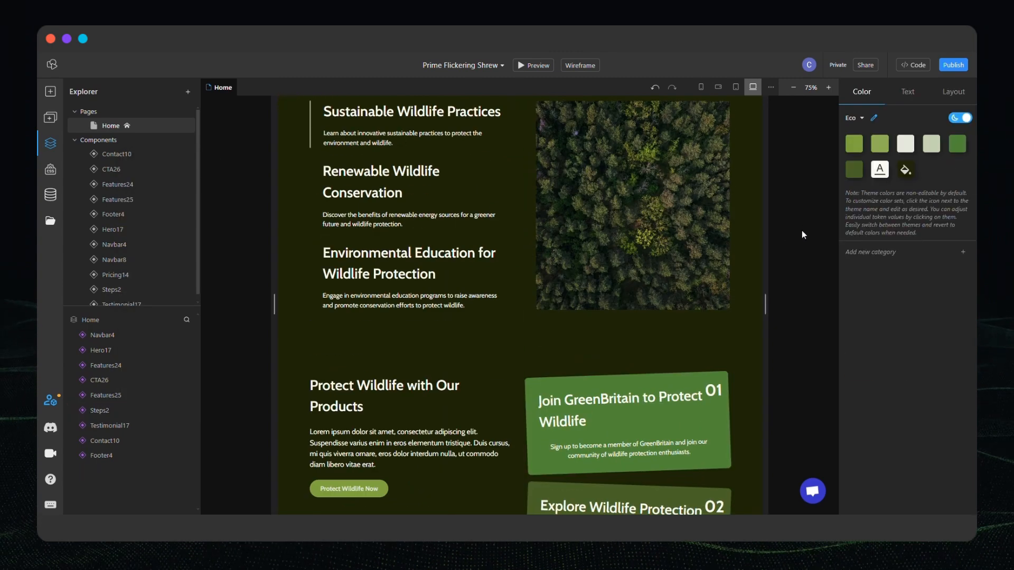
pyautogui.scroll(3)
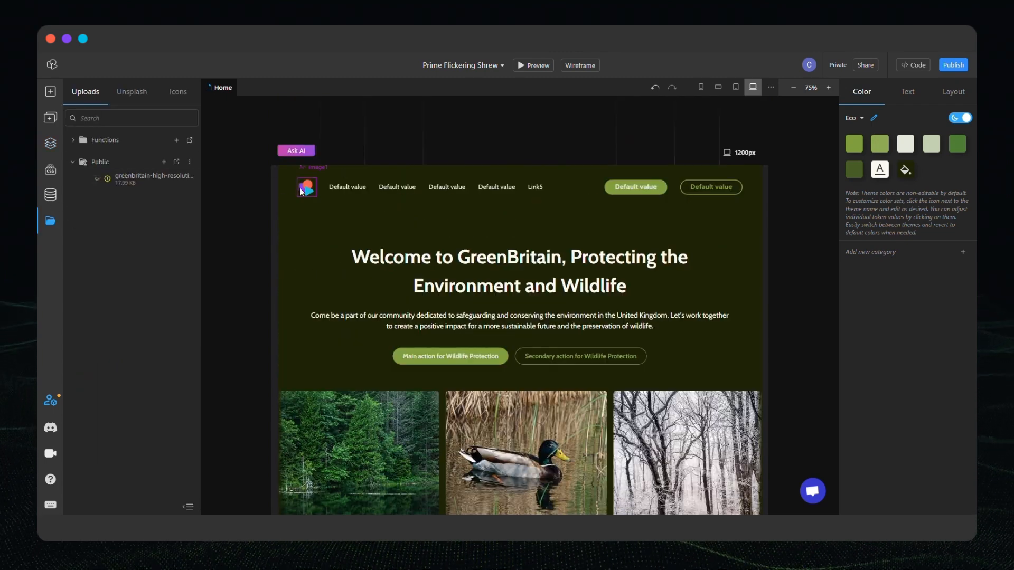
# In the Navbar4 component, rename the first links to Contact, About and Projects.
pyautogui.click(306, 186)
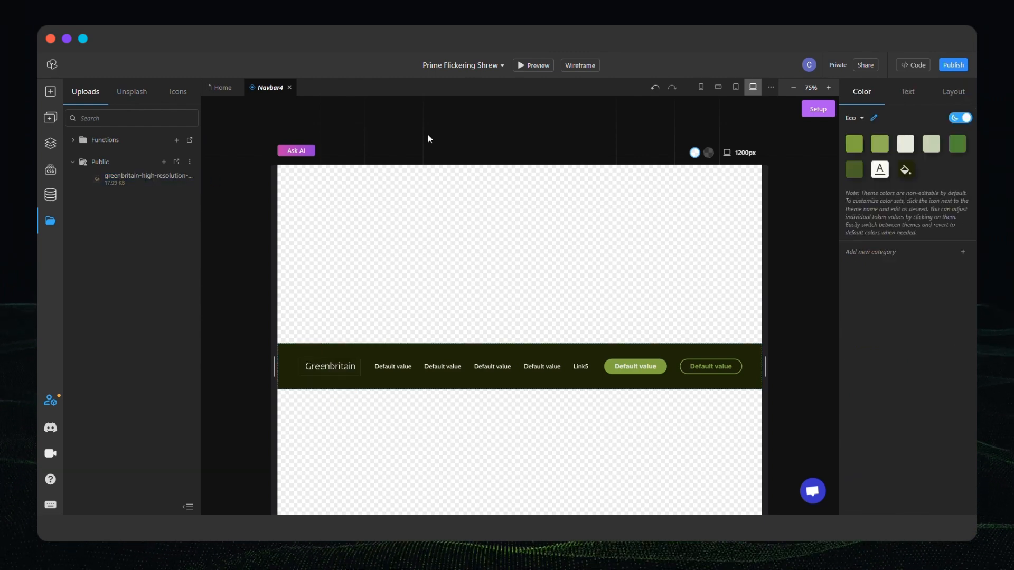
pyautogui.click(392, 366)
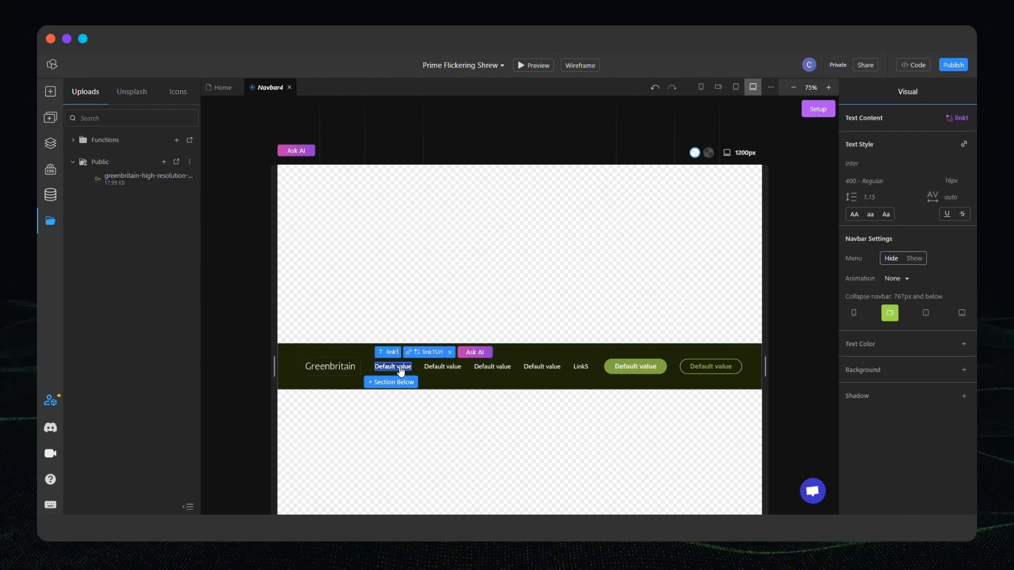
pyautogui.write('Contact')
pyautogui.click(442, 366)
pyautogui.write('Ab')
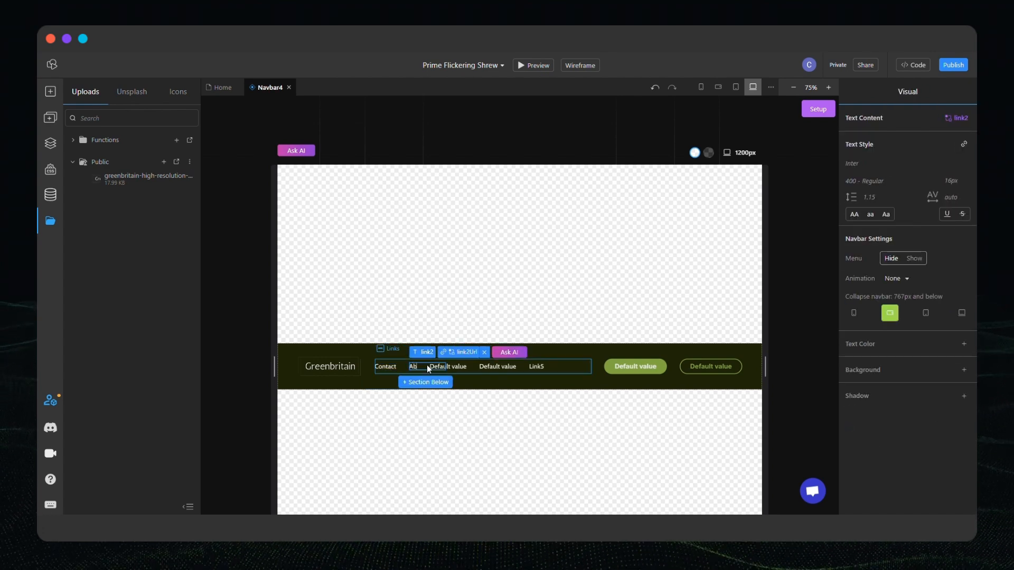
pyautogui.click(418, 367)
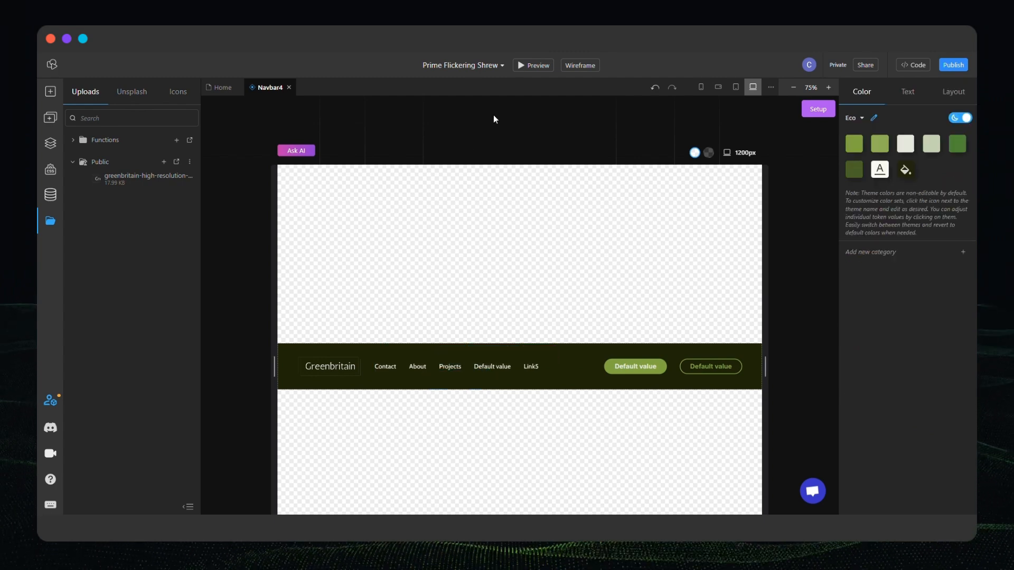
# Remove the extra links and one action button, label the other Donate, and return home.
pyautogui.click(492, 367)
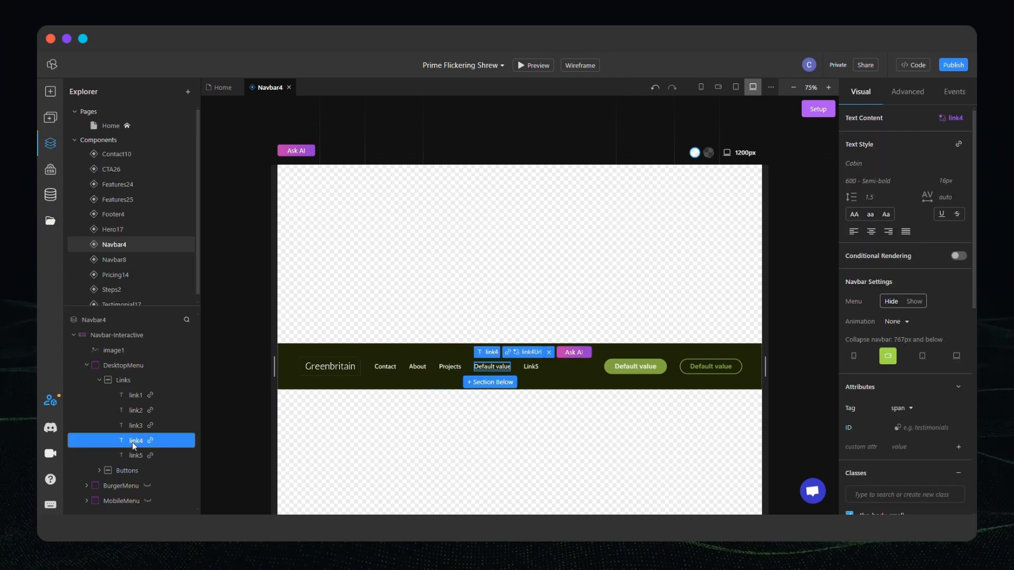
pyautogui.click(126, 441)
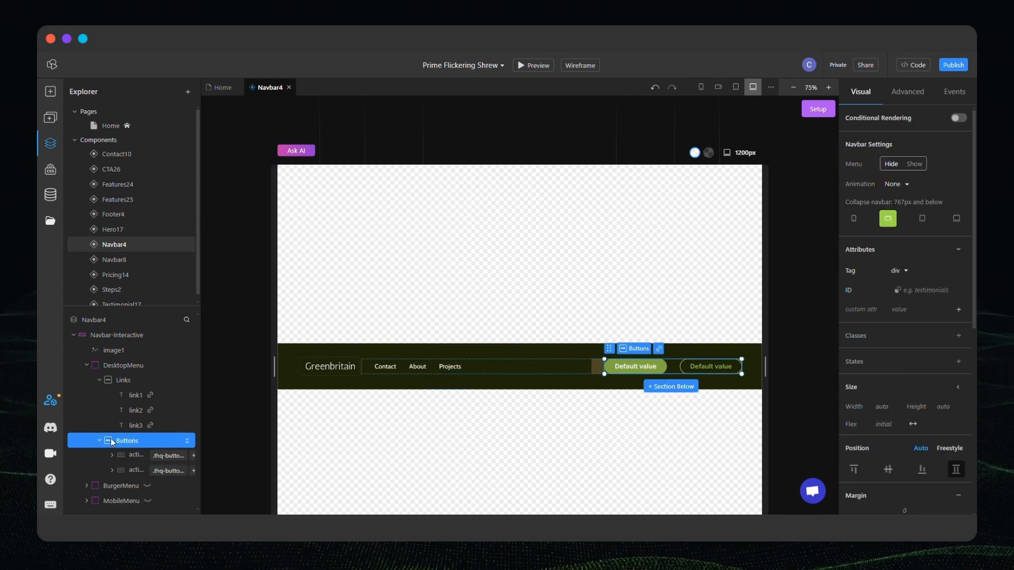
pyautogui.click(709, 366)
pyautogui.write('Donate')
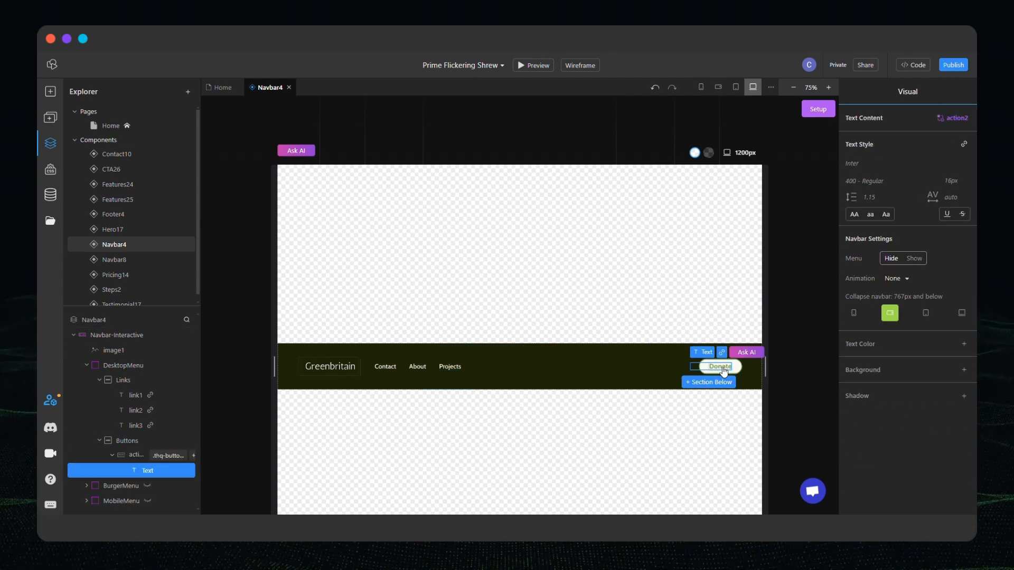
pyautogui.click(222, 87)
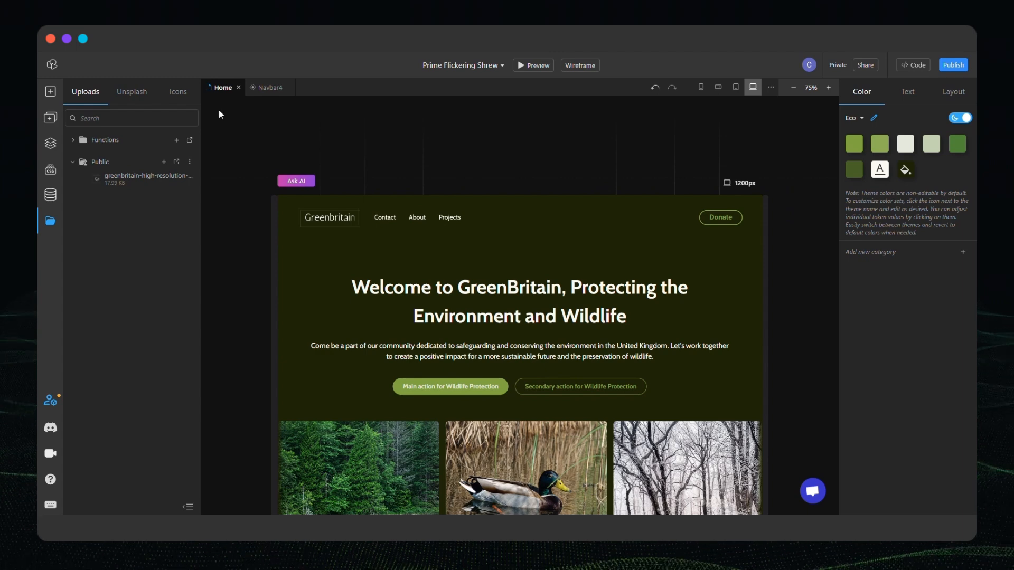
# Add a new Contact page built from the Contact Page 5 template.
pyautogui.click(49, 143)
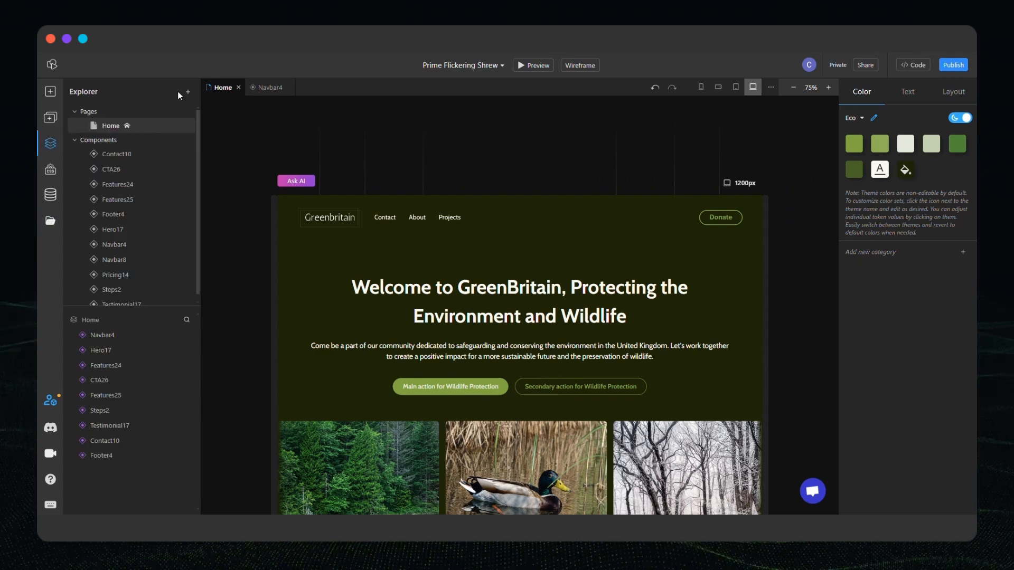
pyautogui.click(187, 92)
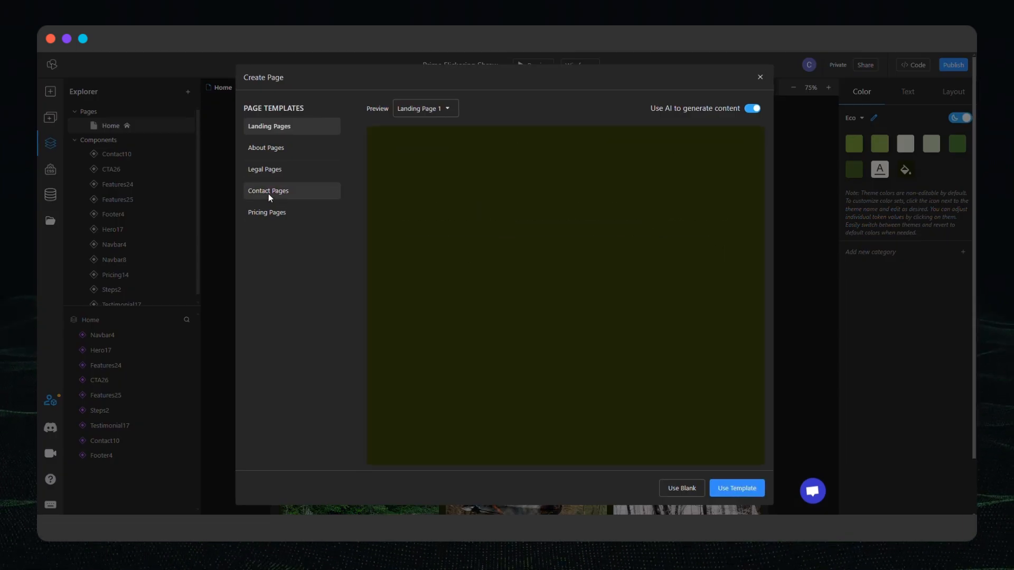
pyautogui.click(268, 190)
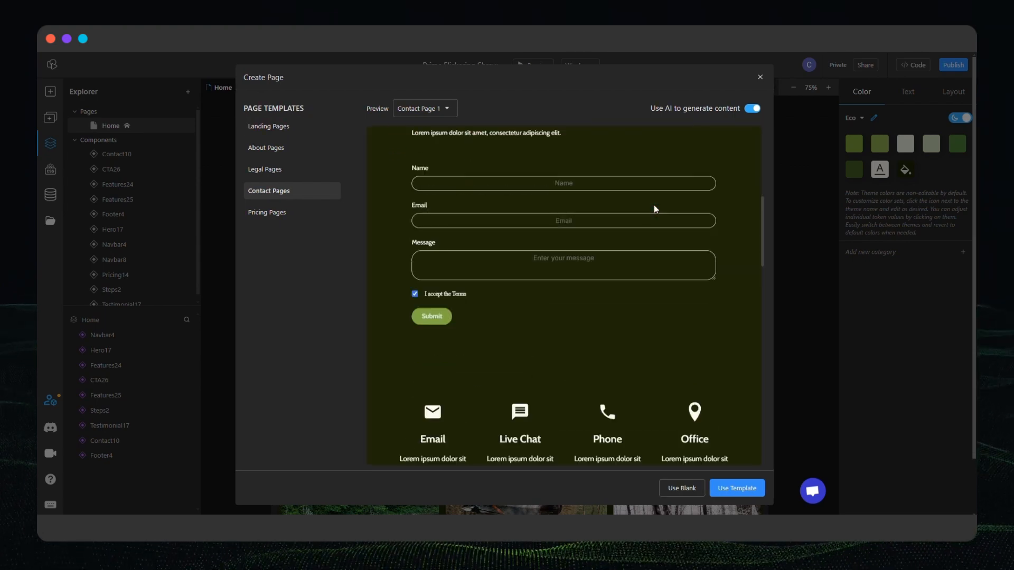
pyautogui.click(424, 108)
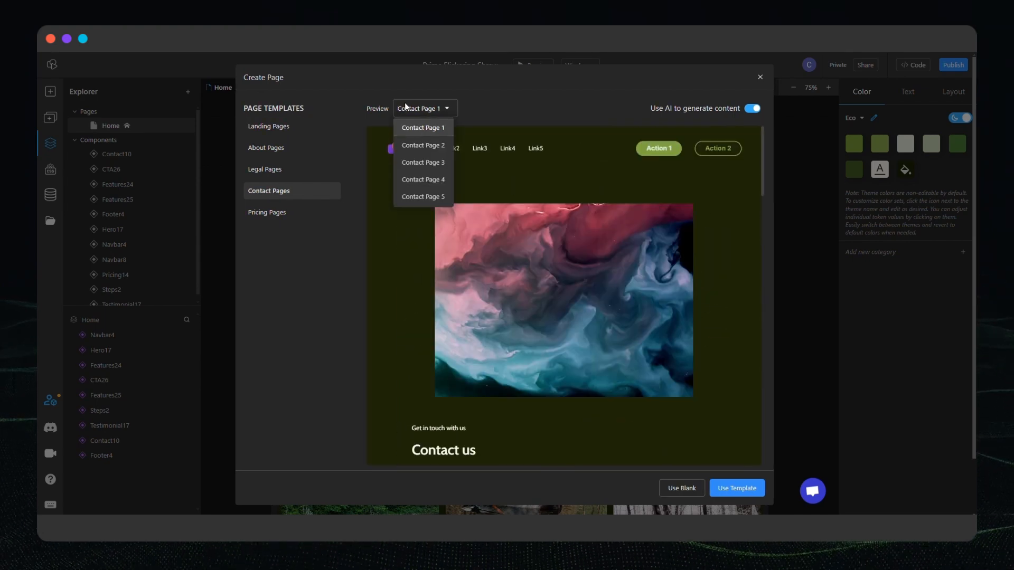
pyautogui.click(424, 196)
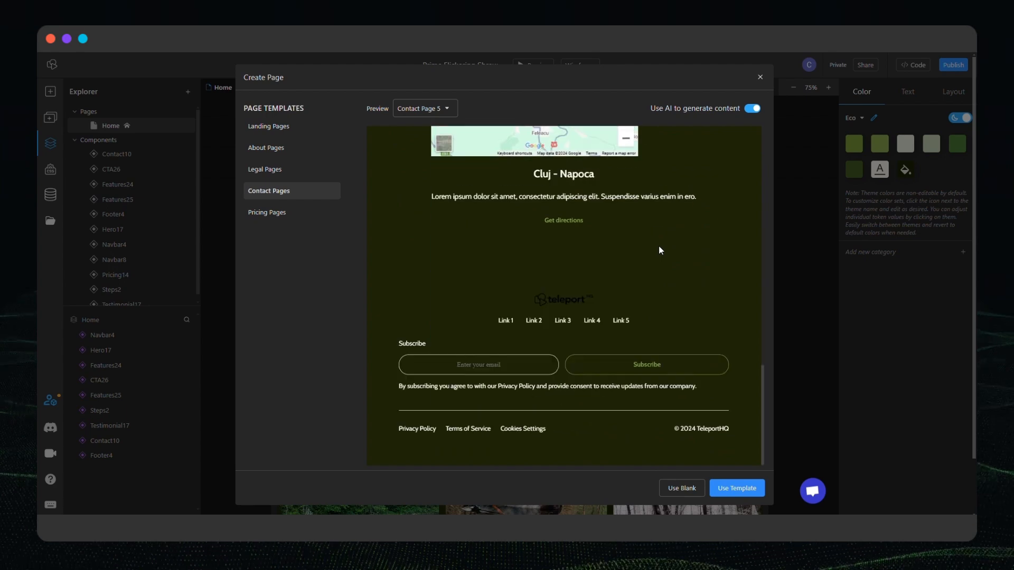
pyautogui.click(735, 488)
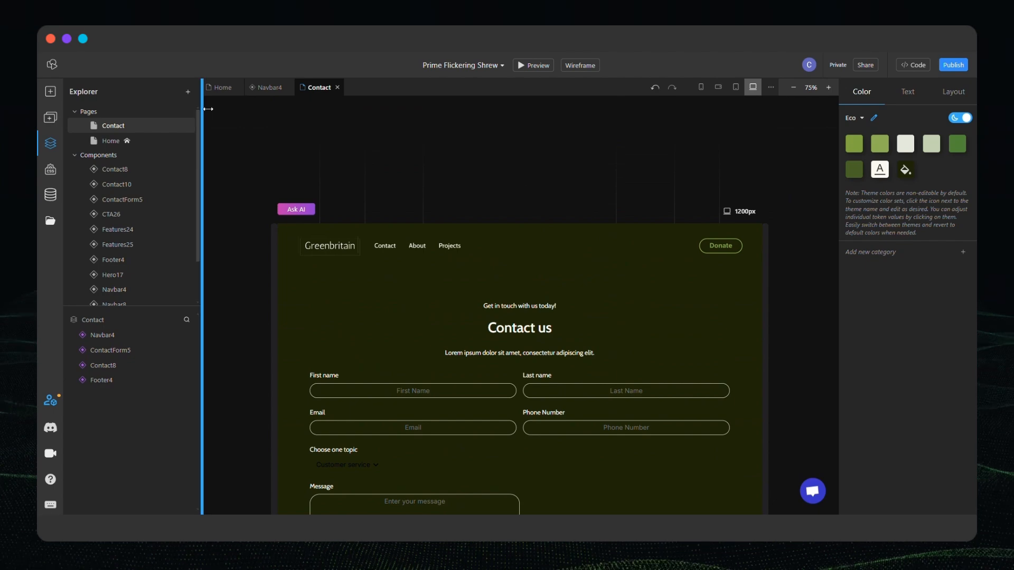
# Add an AI-generated About page from the About Pages template.
pyautogui.click(187, 91)
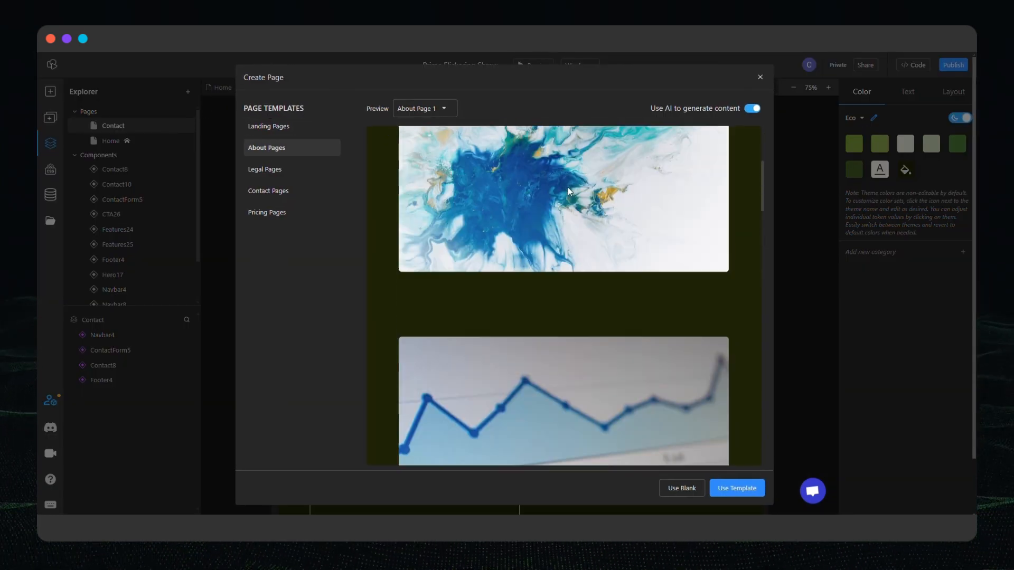
pyautogui.click(423, 108)
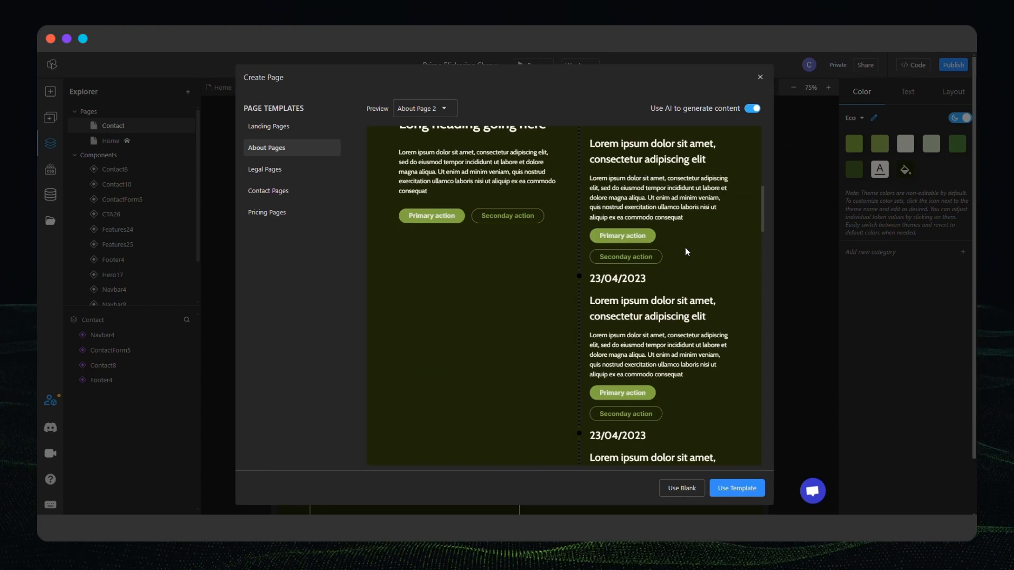
pyautogui.click(735, 487)
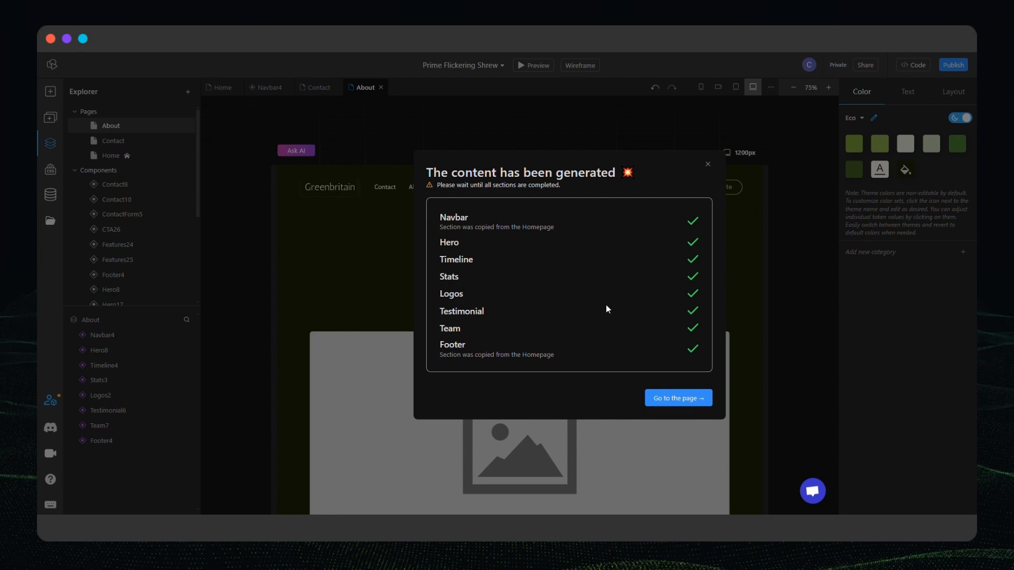
# Retitle the About page heading 'About the GreenBritain project' and open the Navbar4 component.
pyautogui.click(678, 398)
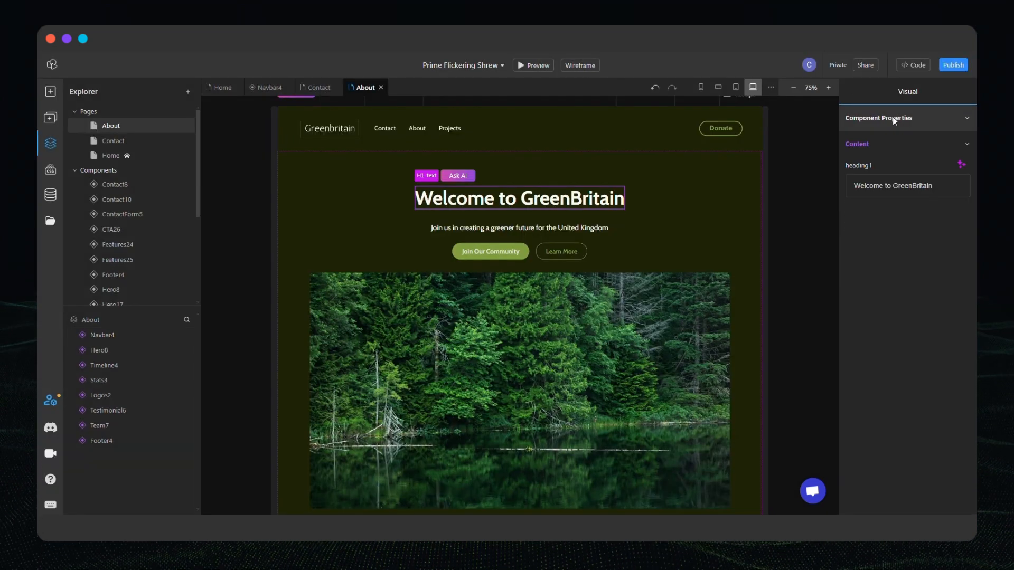
pyautogui.write('About the G')
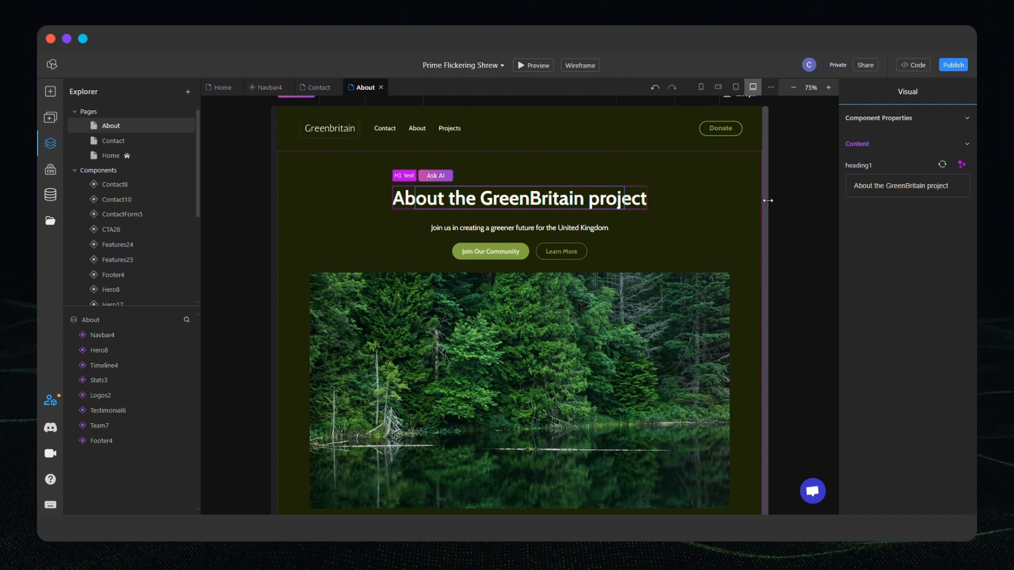
pyautogui.click(862, 91)
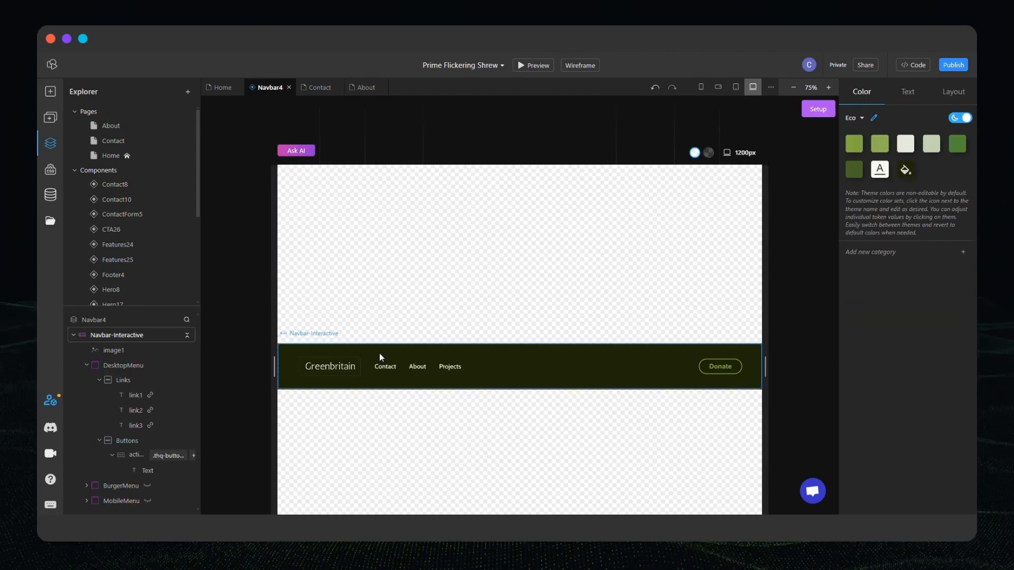
# Link the navbar's Contact and About items to their site pages, then return to Home.
pyautogui.click(385, 367)
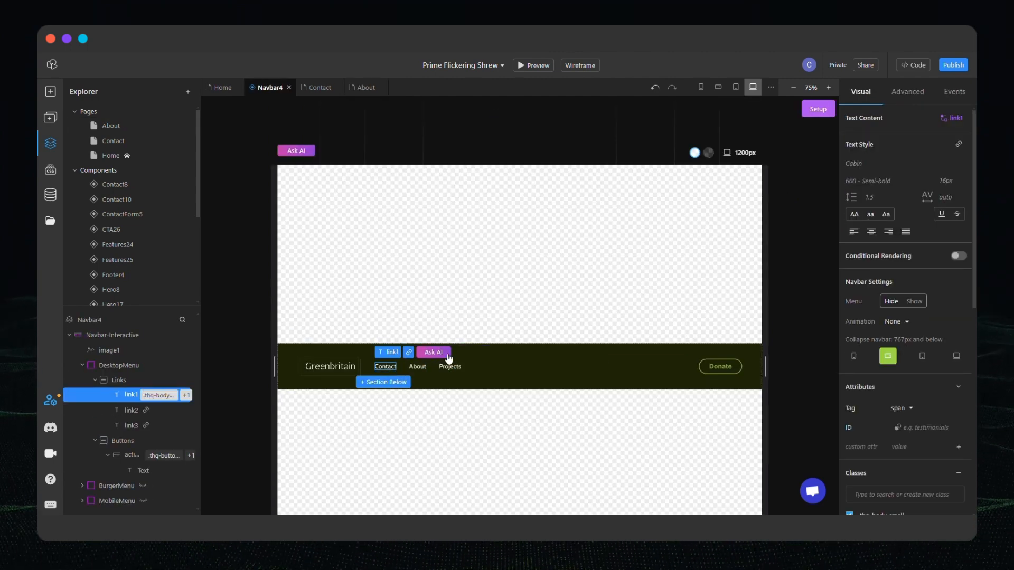
pyautogui.click(408, 352)
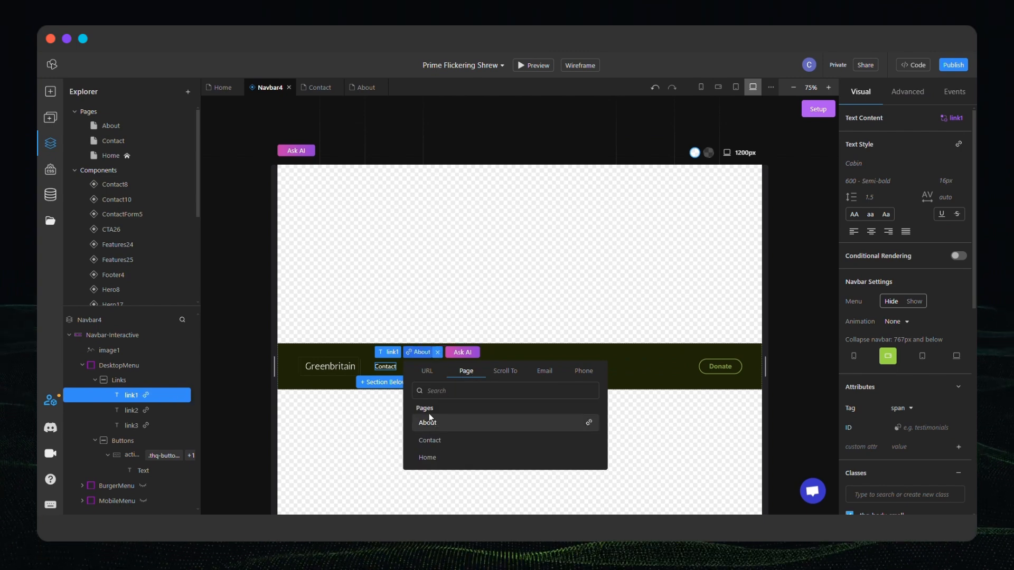
pyautogui.click(418, 366)
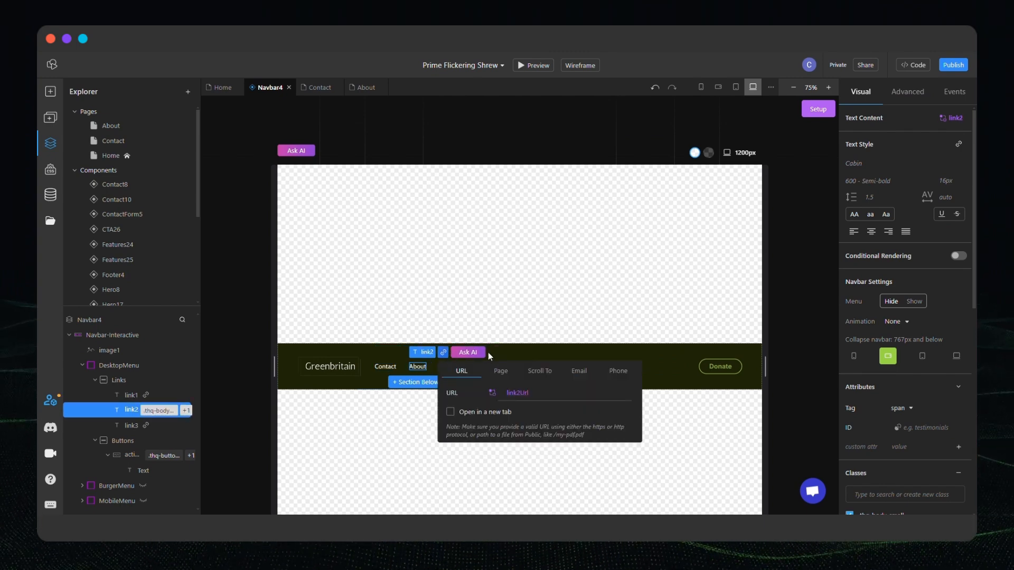
pyautogui.click(500, 371)
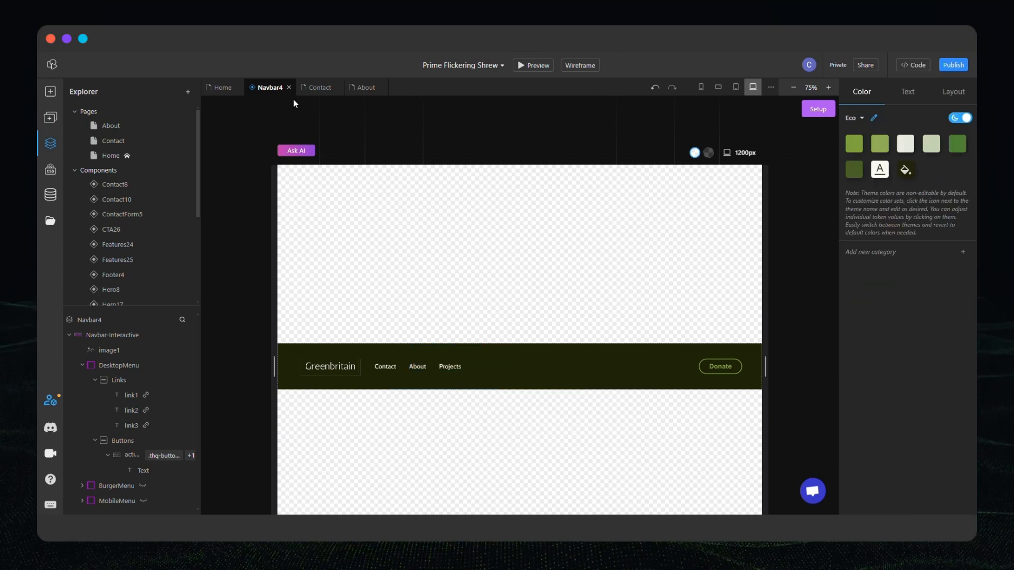
pyautogui.click(222, 87)
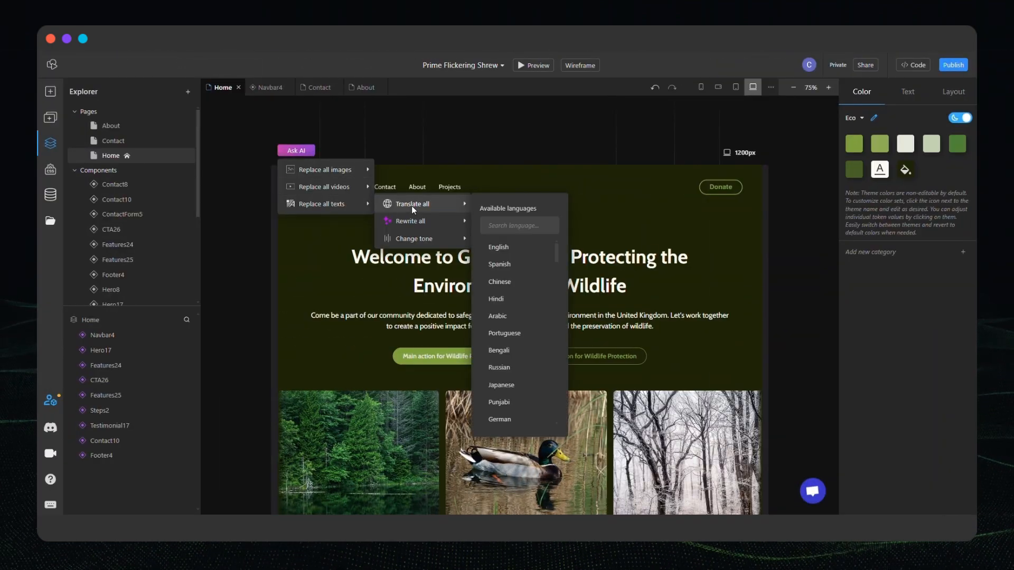
# Use Ask AI to translate every Home page text, including navbar and buttons, into French.
pyautogui.click(498, 247)
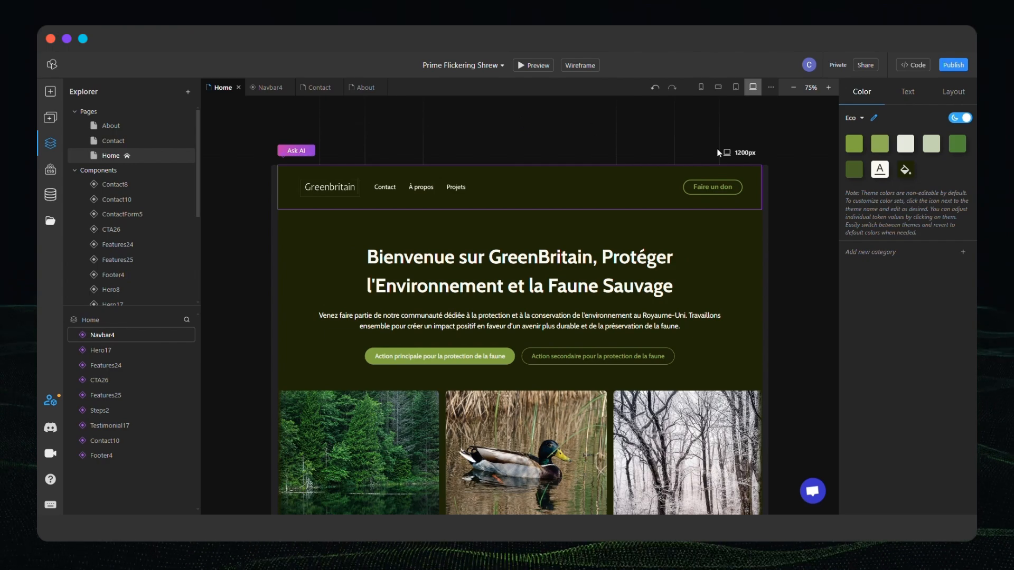
pyautogui.scroll(-3)
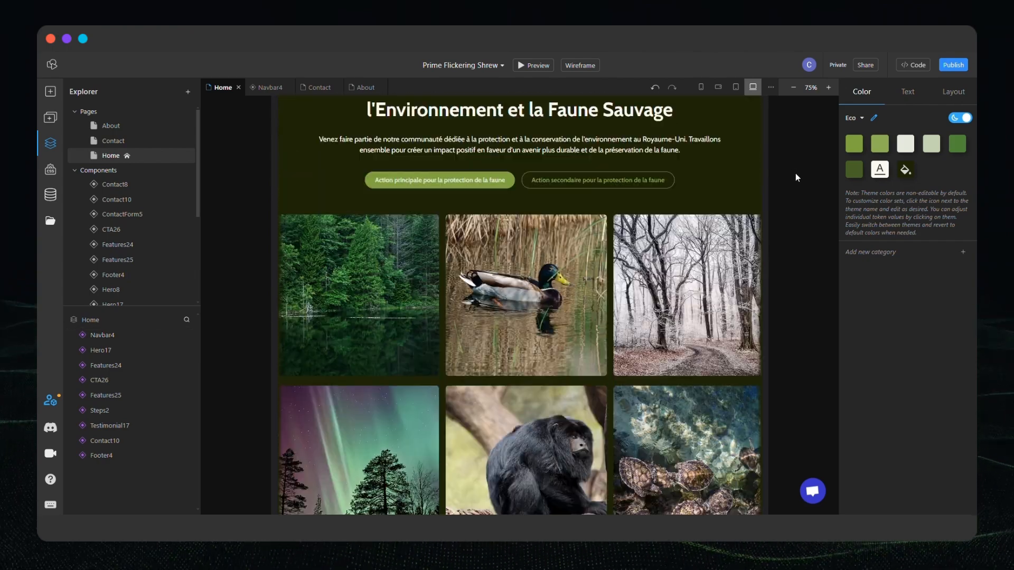
pyautogui.click(952, 64)
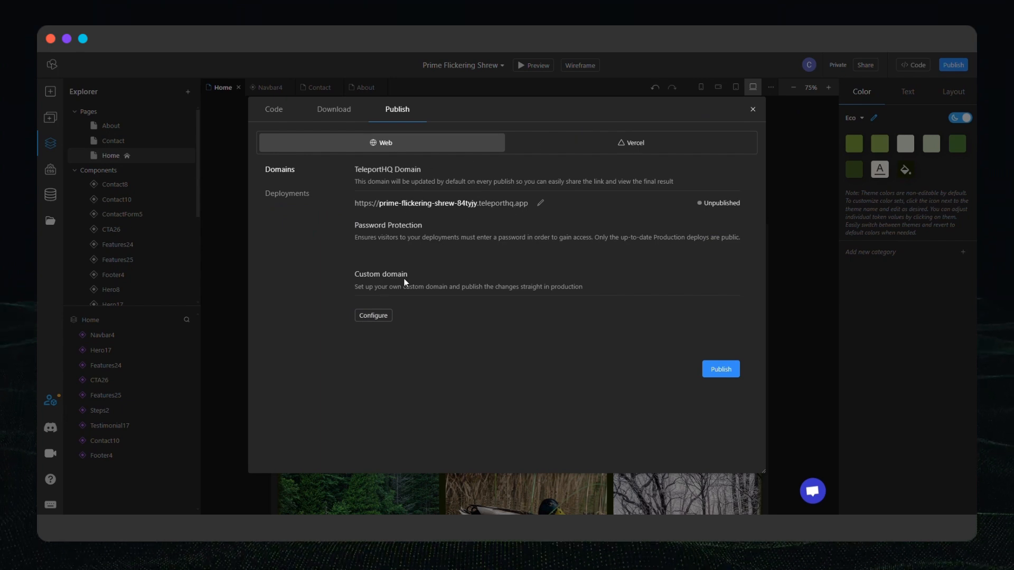
# Discard the 'greenbritain.c' custom domain, publish to the default TeleportHQ domain, and open the live site.
pyautogui.click(372, 315)
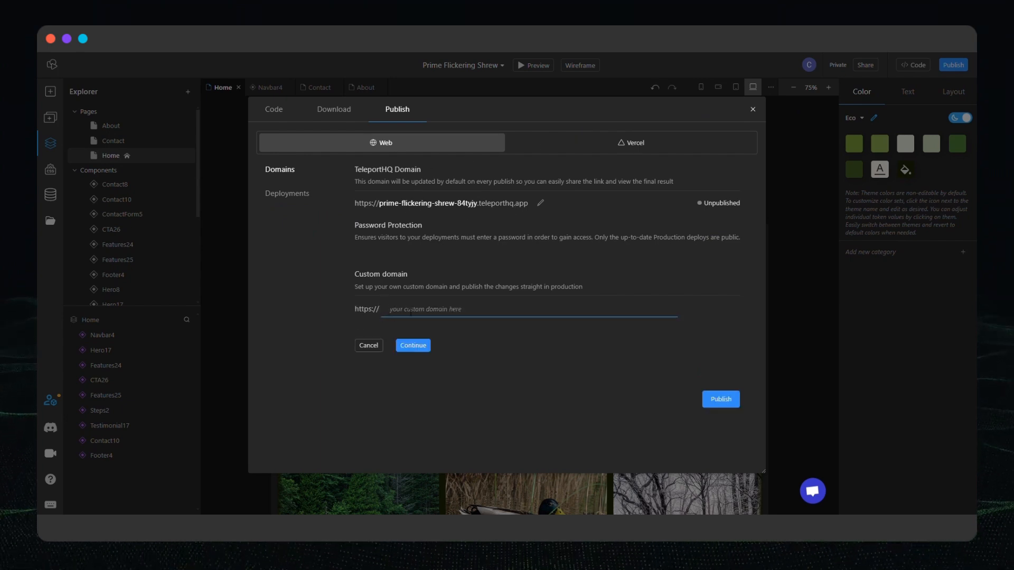
pyautogui.write('greenbritain.c')
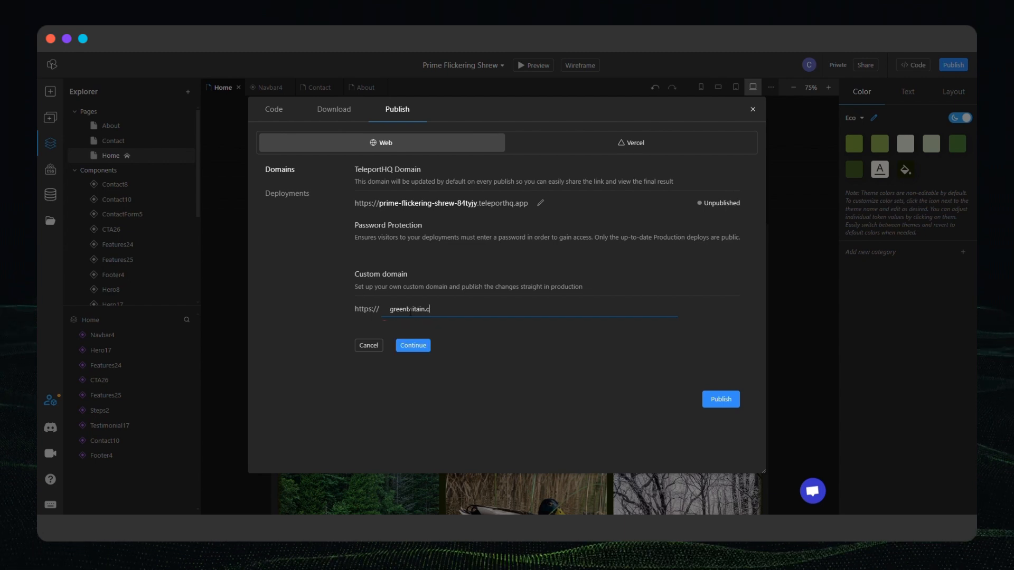
pyautogui.click(527, 308)
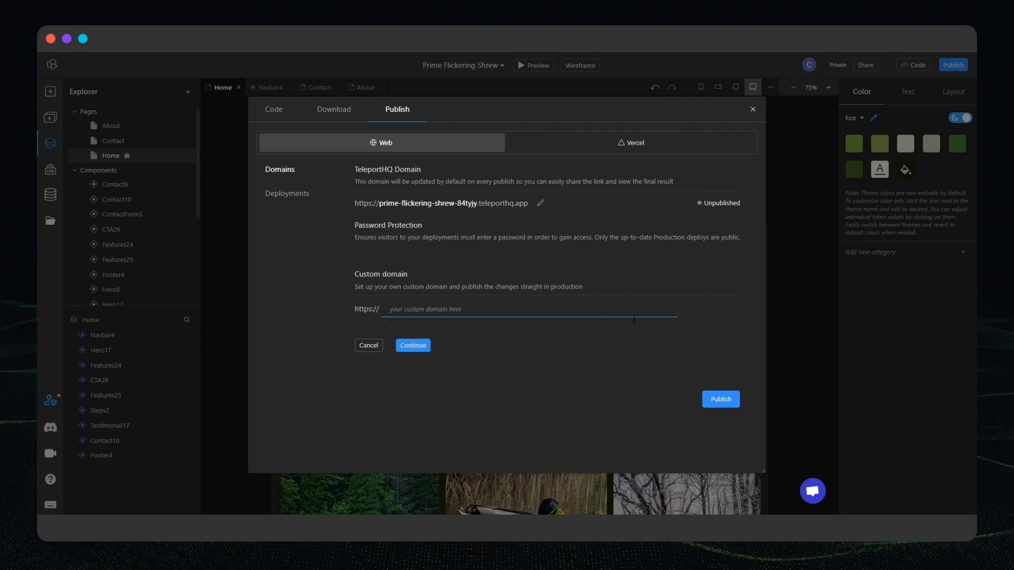
pyautogui.click(720, 399)
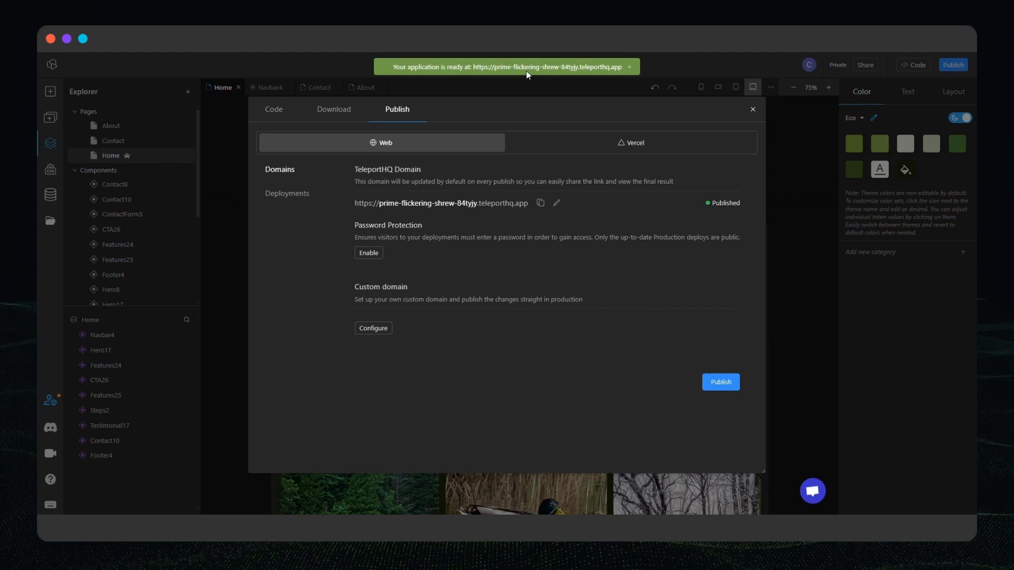
pyautogui.click(752, 108)
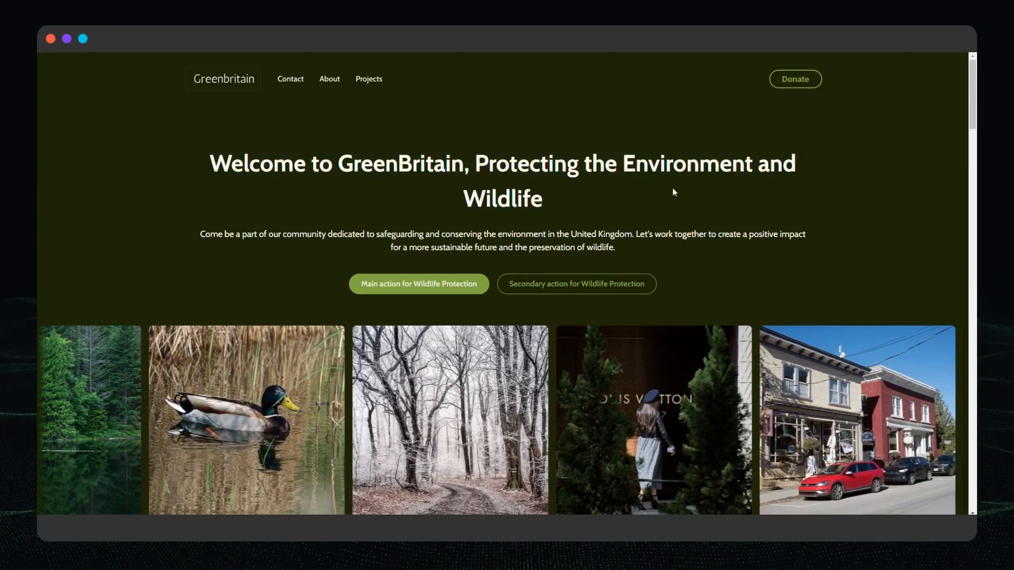
# Check the live site's navbar by visiting the Contact page and then the About page.
pyautogui.scroll(-3)
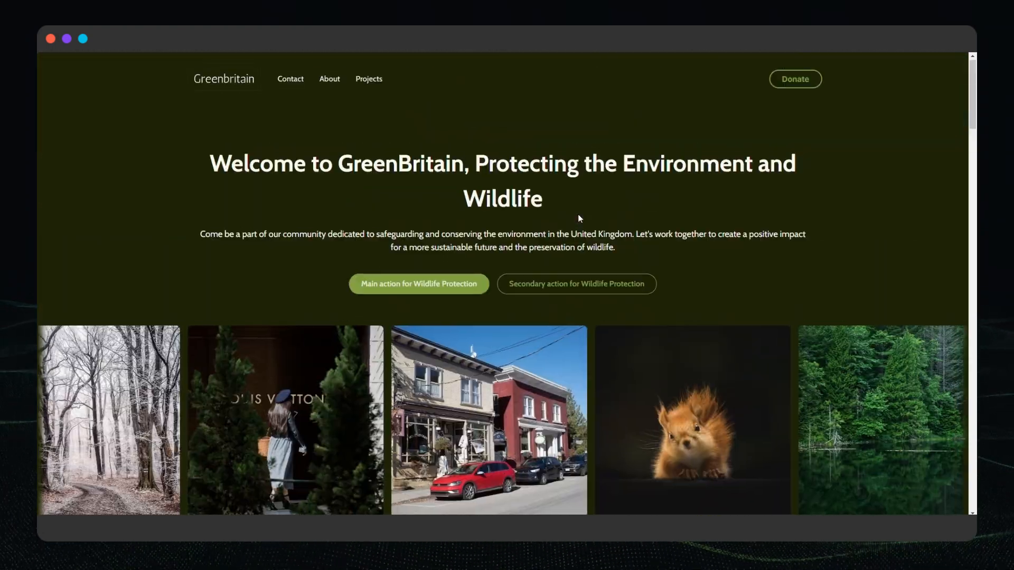
pyautogui.click(290, 78)
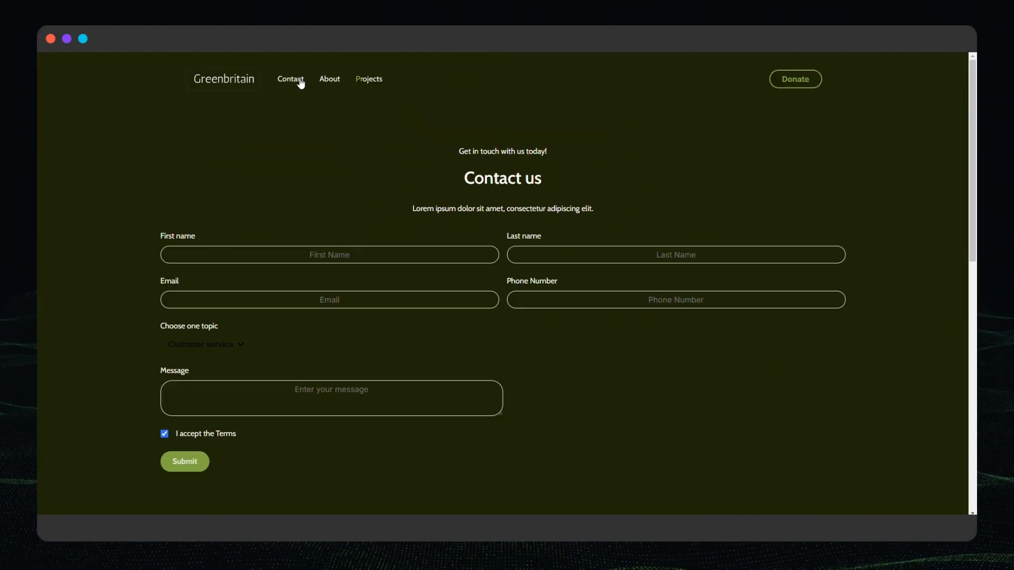
pyautogui.click(328, 78)
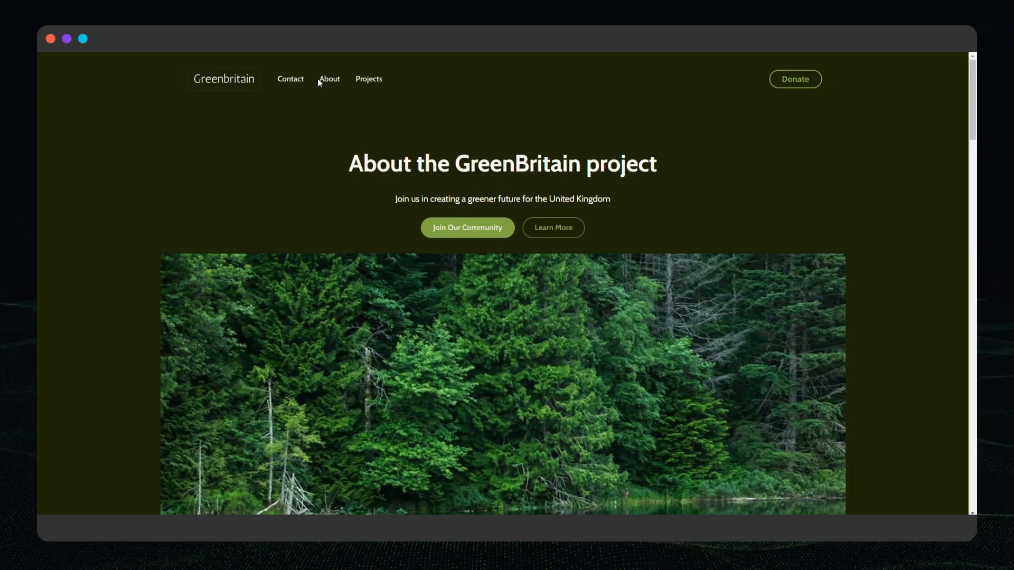